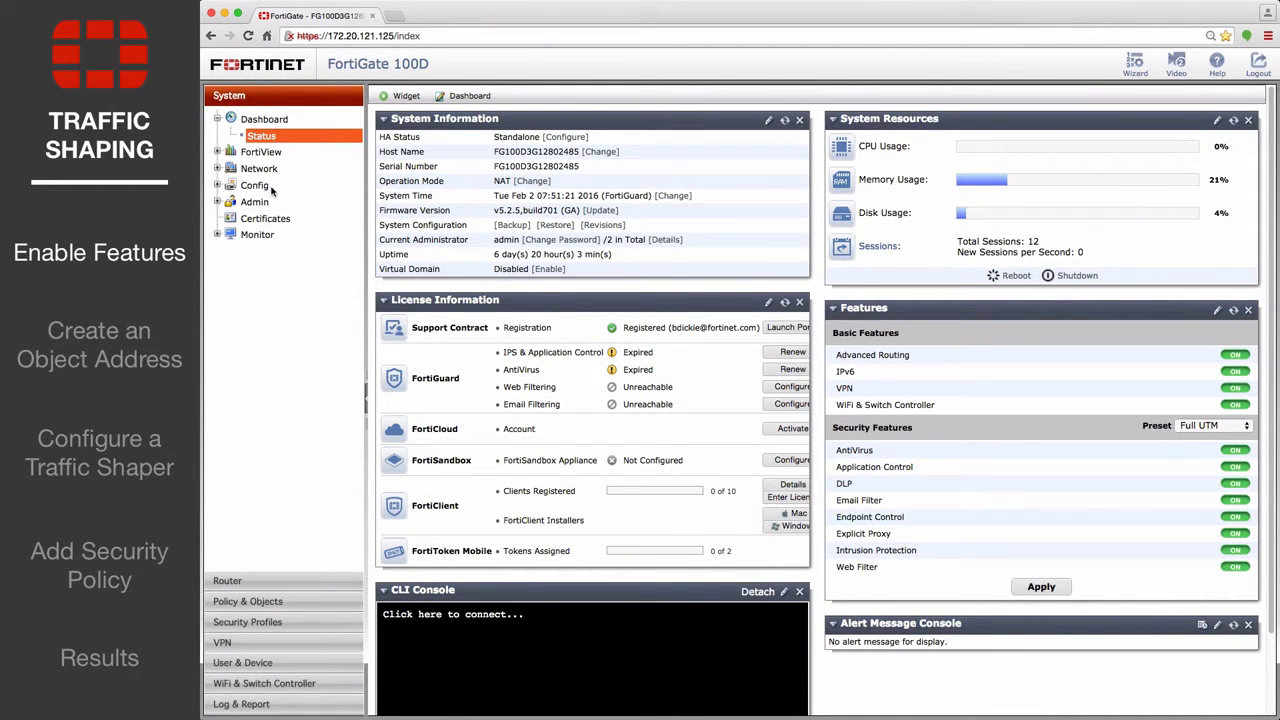
Step: Turn on the Traffic Shaping feature under System > Config > Features, Show More
{"action": "left_click", "coordinate": [268, 298]}
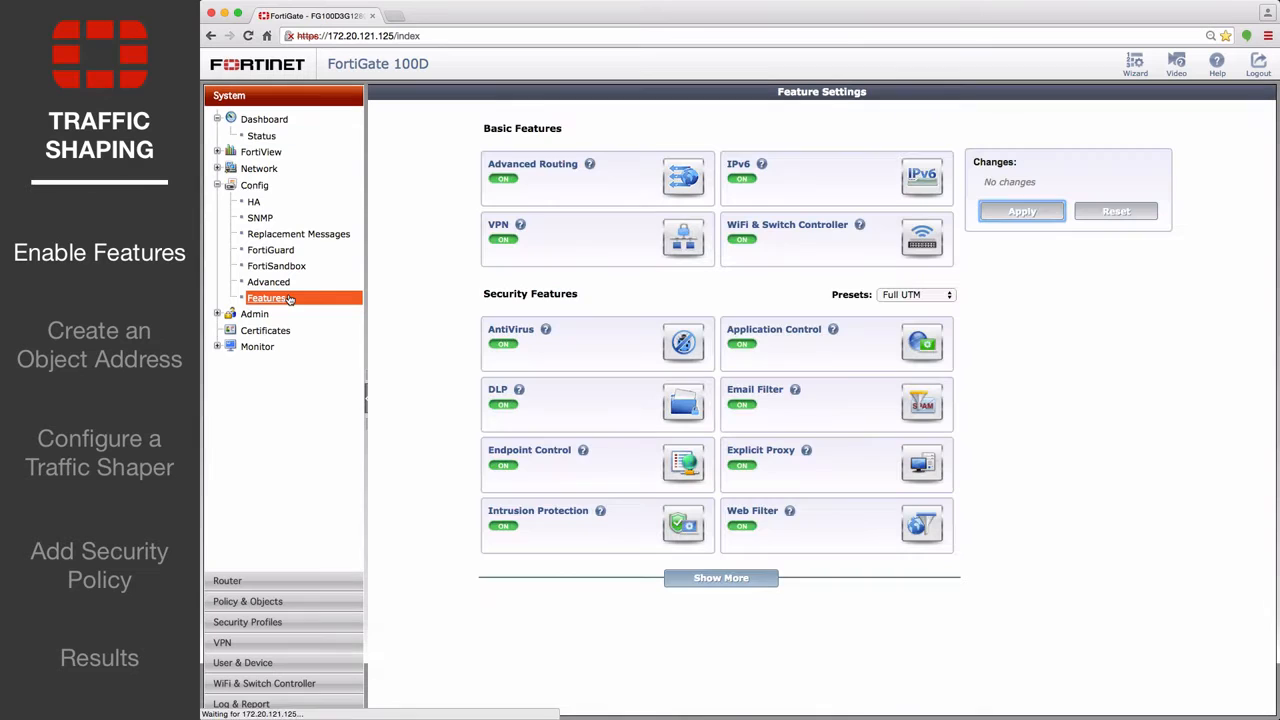
{"action": "left_click", "coordinate": [721, 578]}
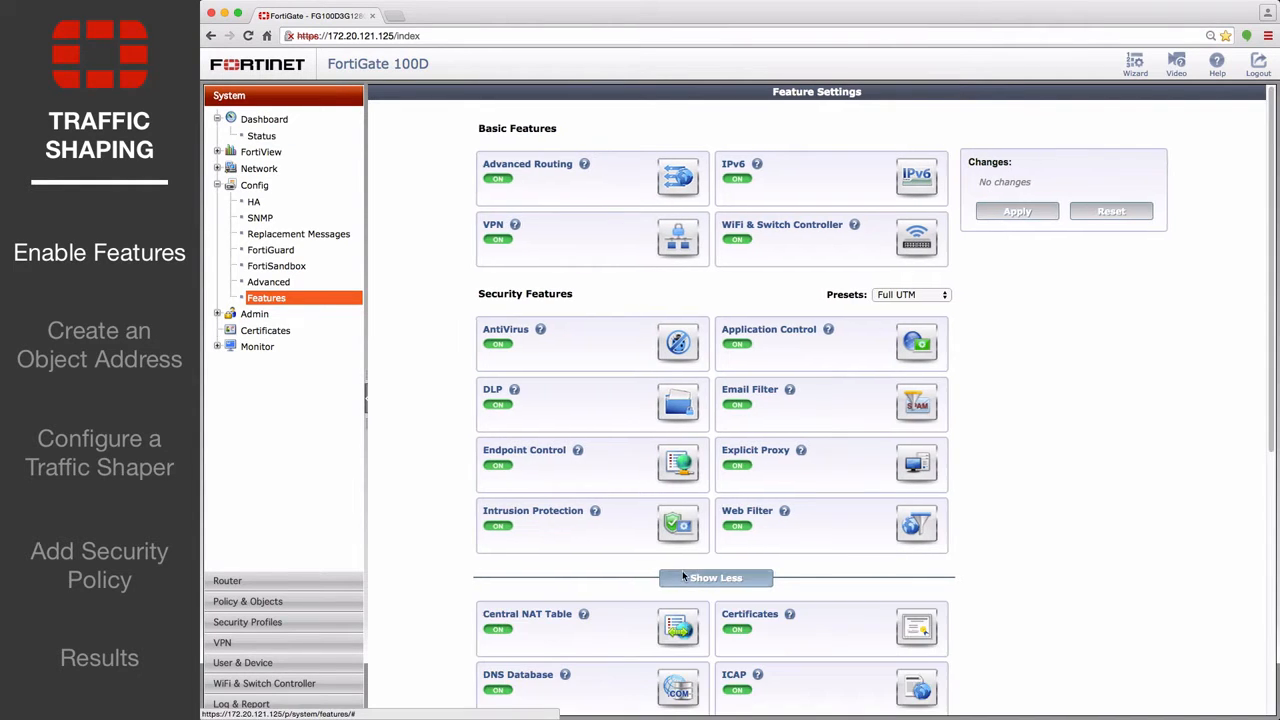
{"action": "scroll", "scroll_direction": "down", "scroll_amount": 3}
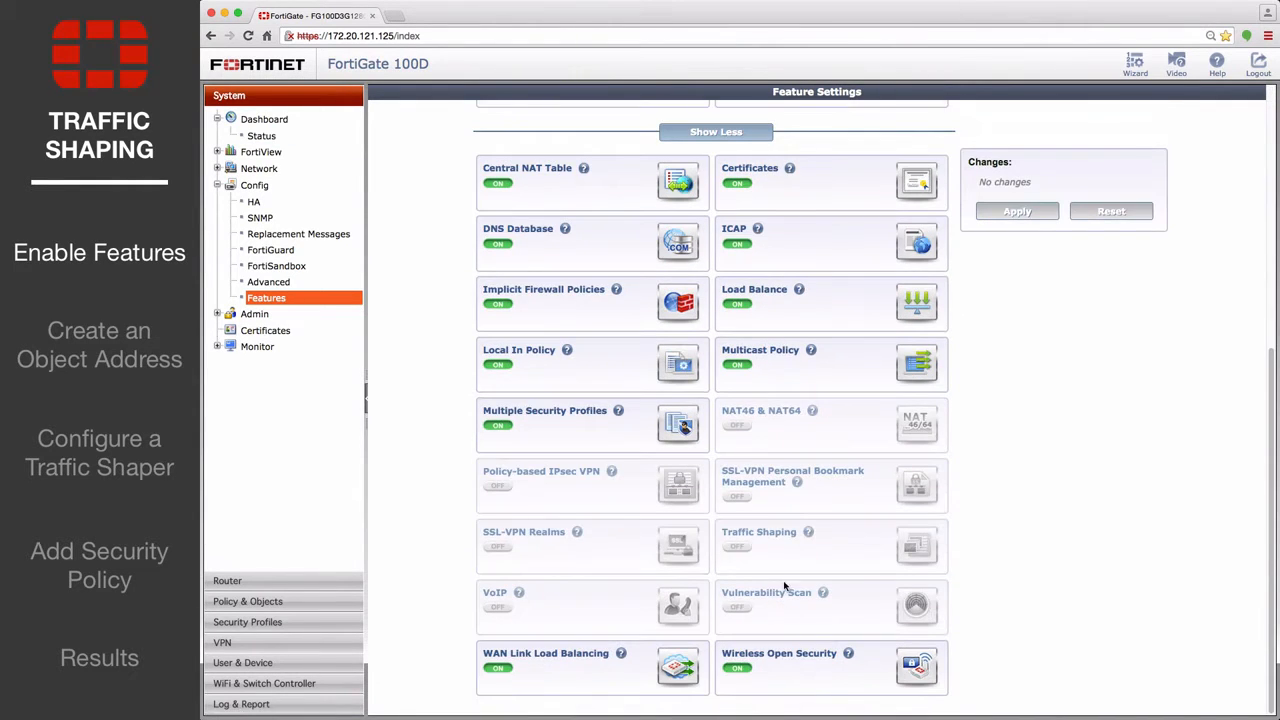
{"action": "left_click", "coordinate": [737, 547]}
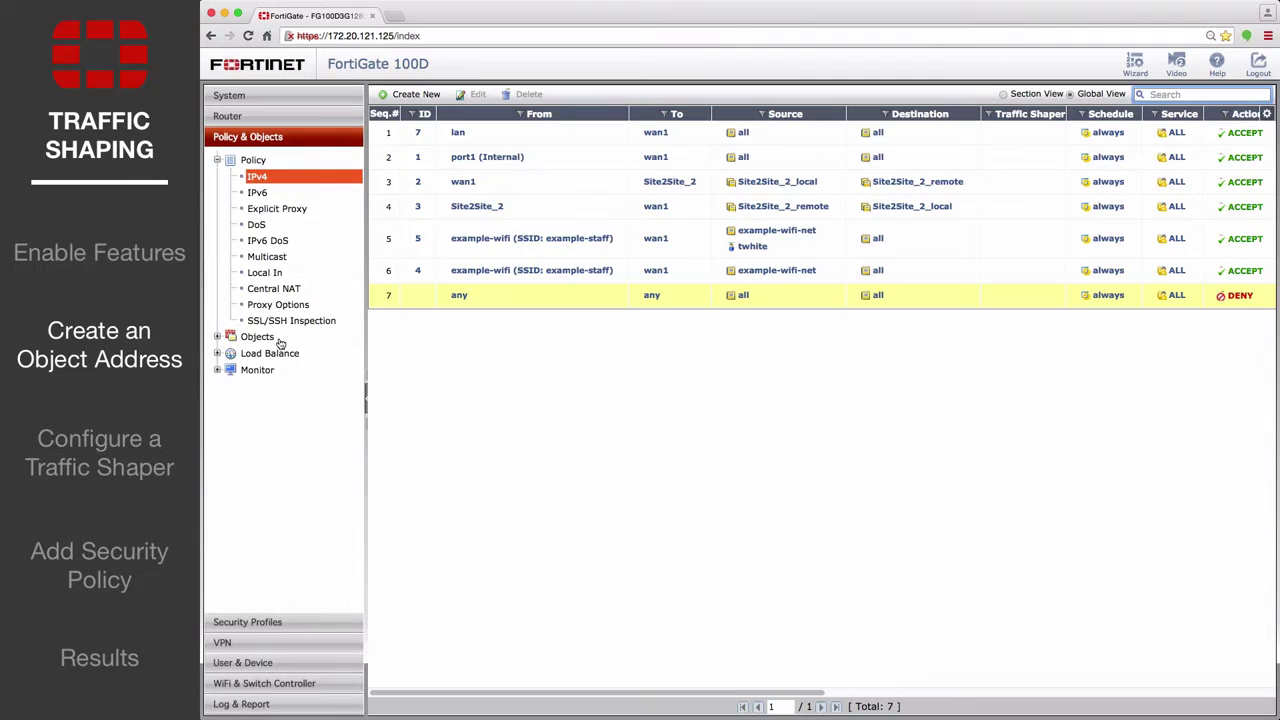
Step: Go to Objects > Addresses and start a new address object
{"action": "left_click", "coordinate": [269, 353]}
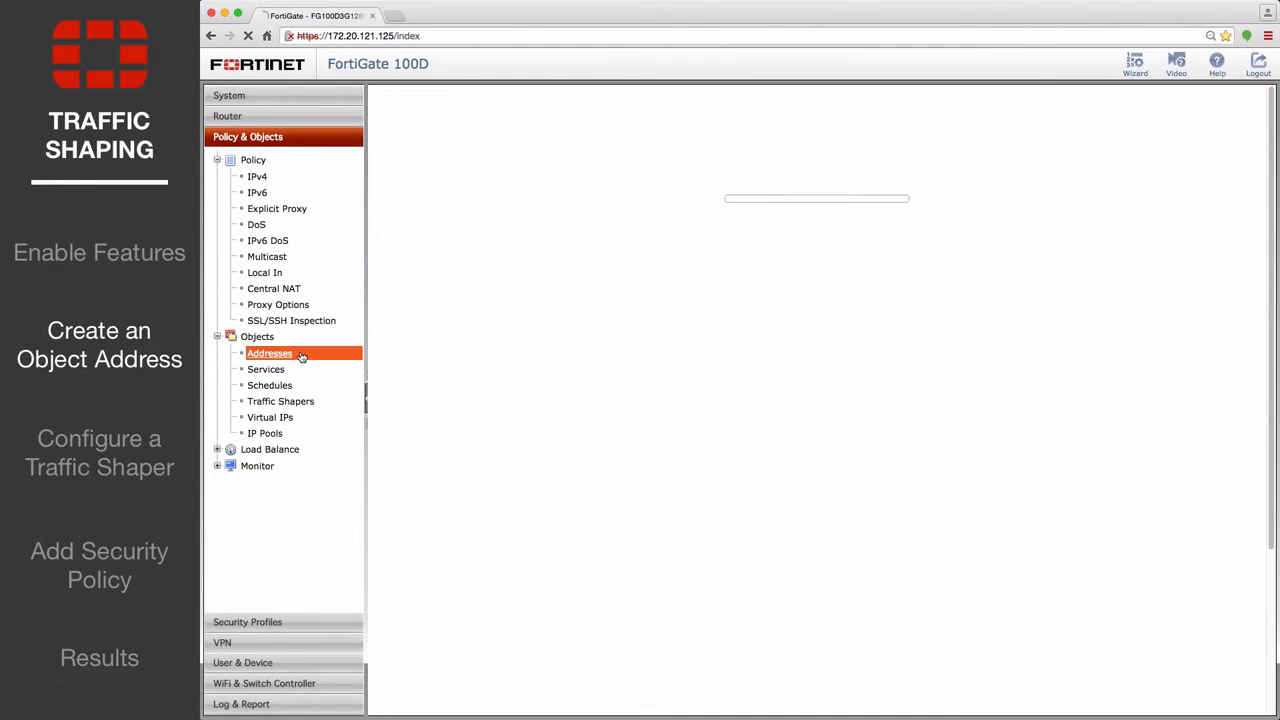
{"action": "left_click", "coordinate": [269, 353]}
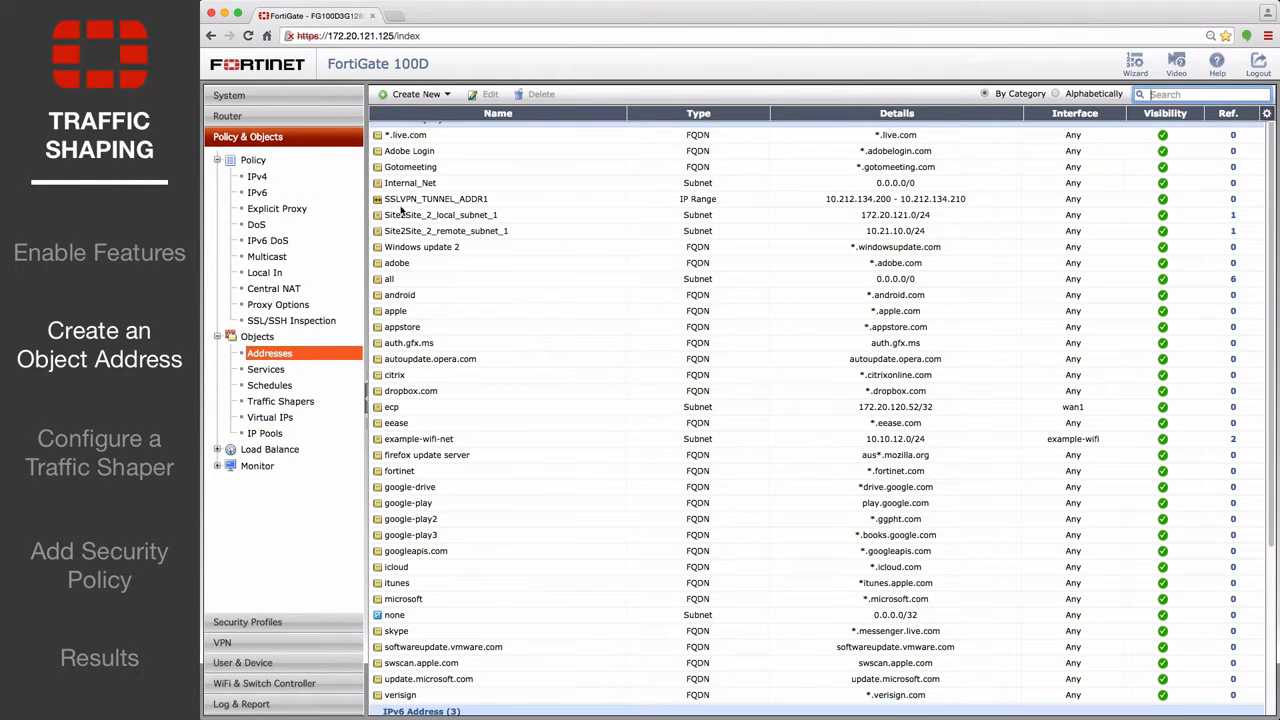
{"action": "left_click", "coordinate": [411, 94]}
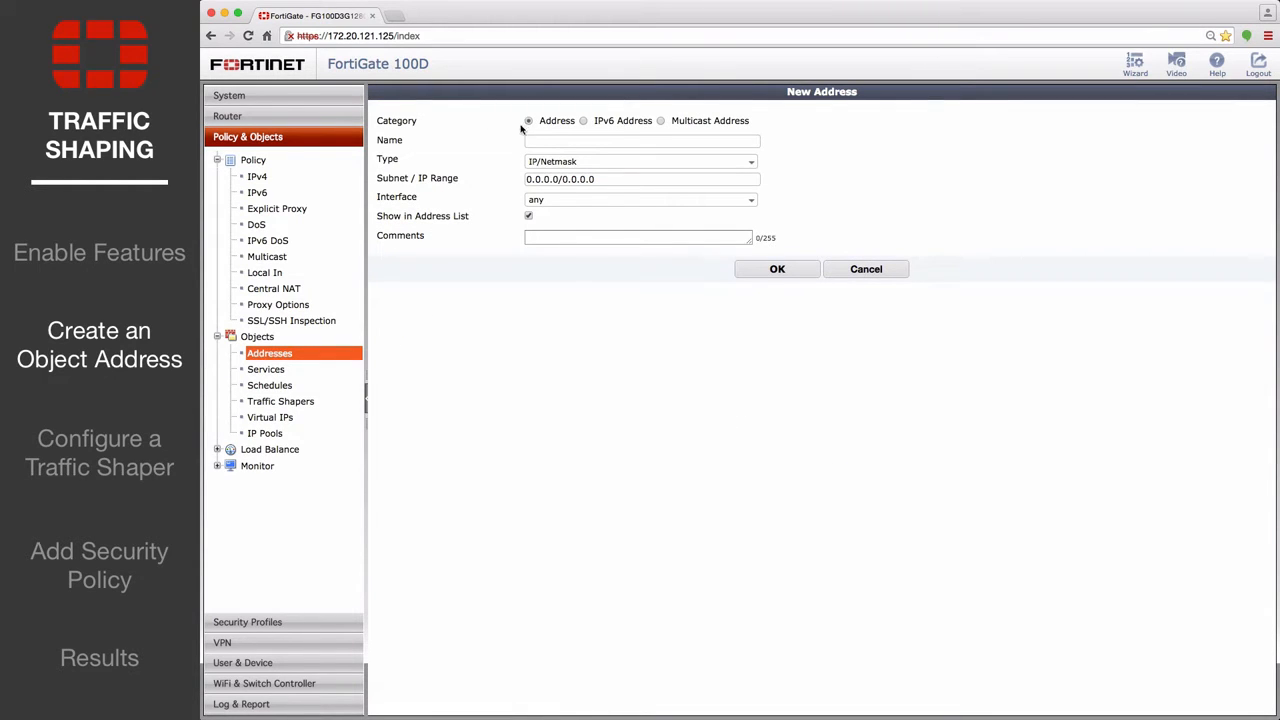
Step: Save address 'limited_bandwidth' with subnet 10.1.10.10/32 on interface any
{"action": "type", "text": "limited_bandwidth"}
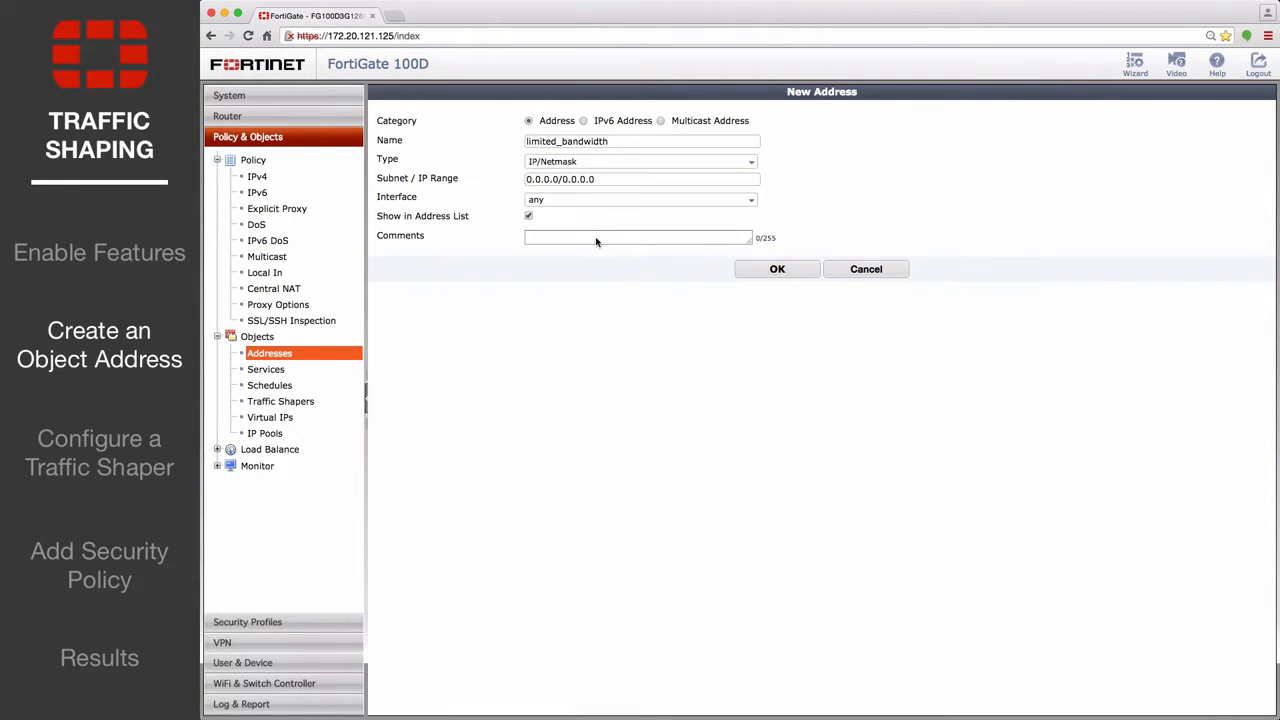
{"action": "left_click", "coordinate": [640, 179]}
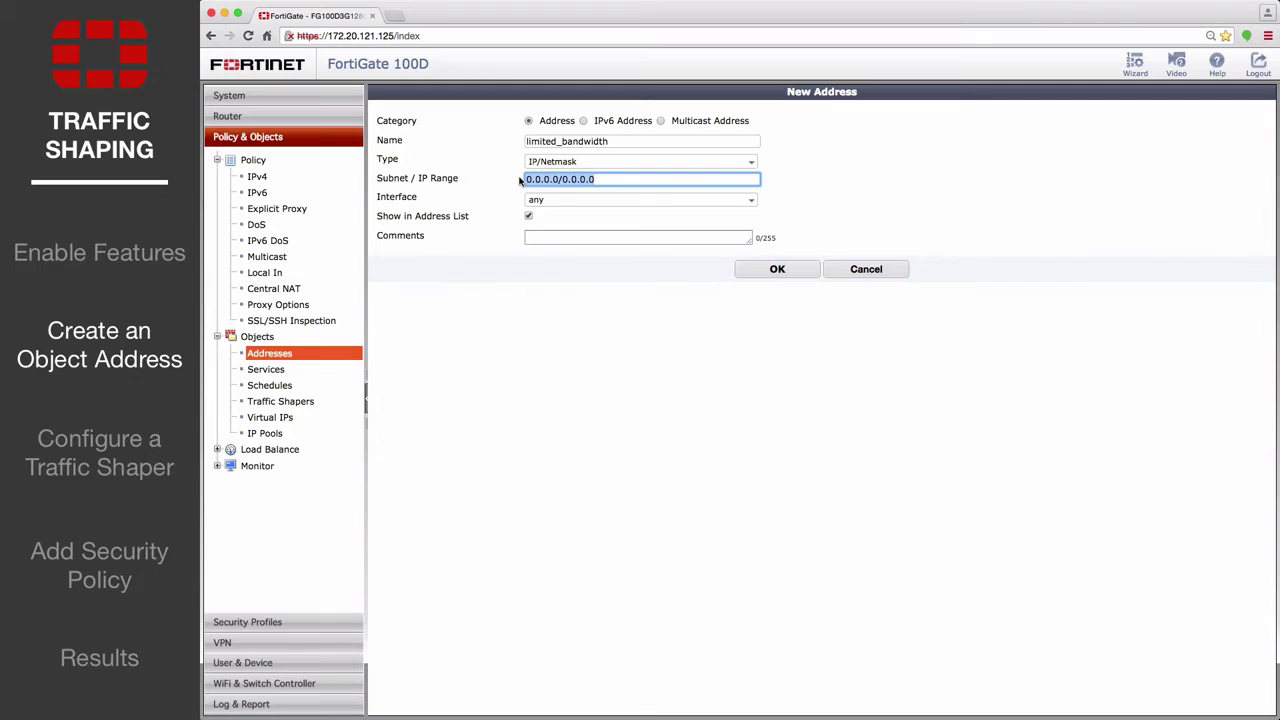
{"action": "type", "text": "10.1.10.10/32"}
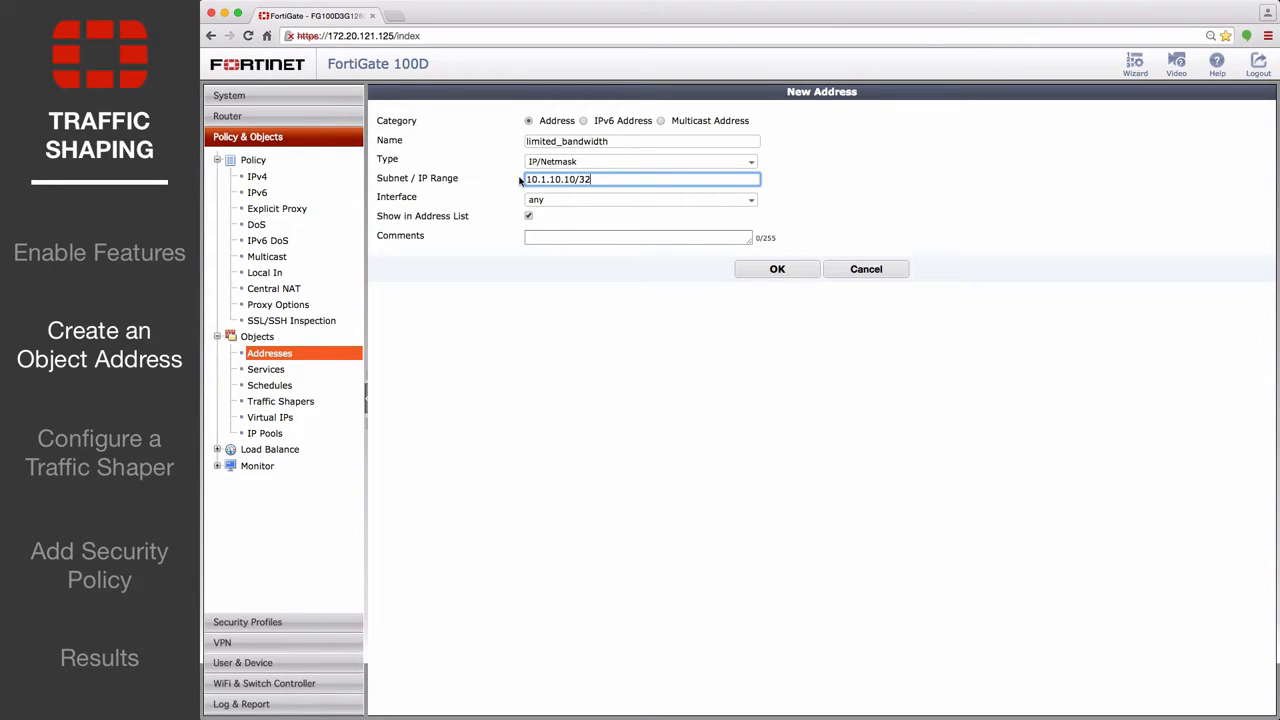
{"action": "left_click", "coordinate": [638, 199]}
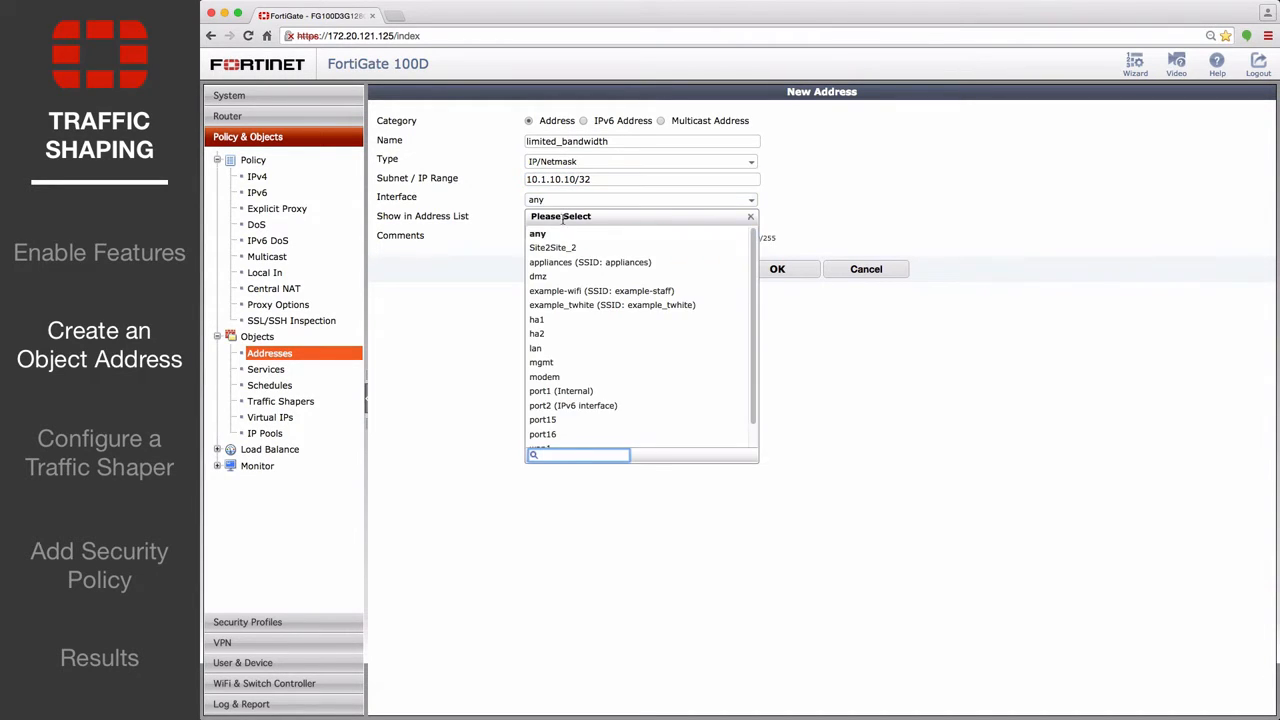
{"action": "left_click", "coordinate": [537, 233]}
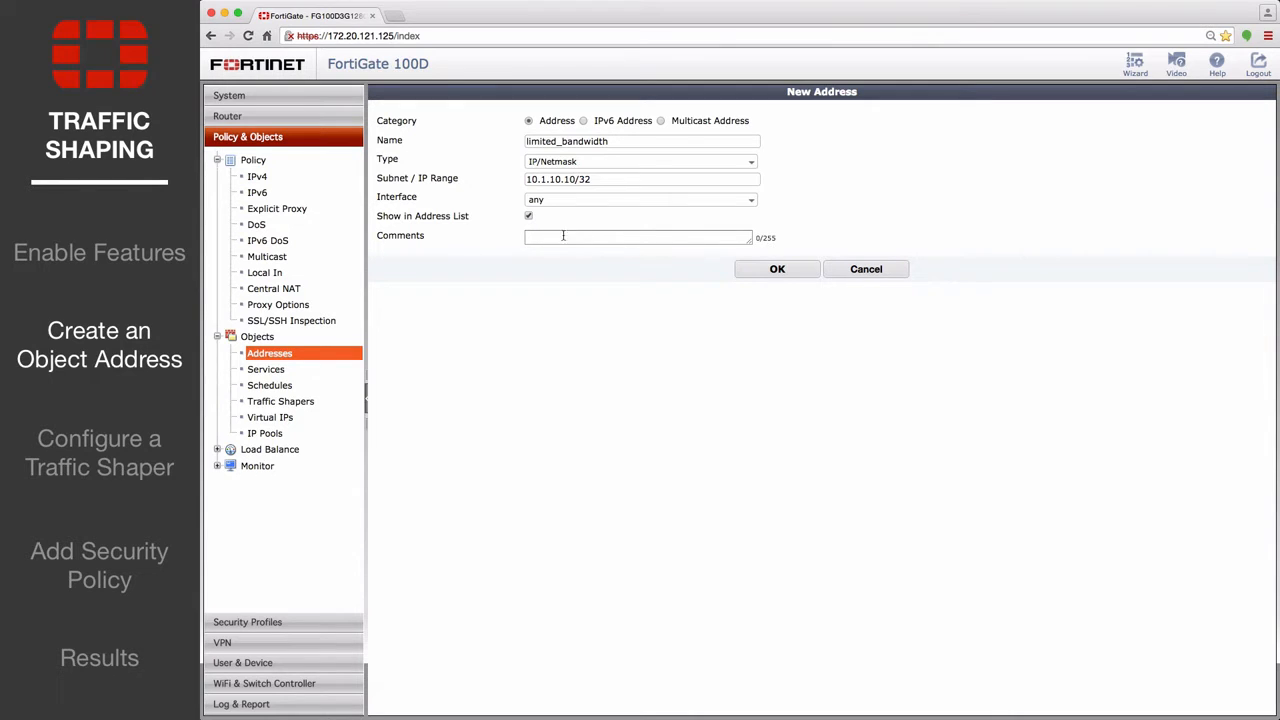
{"action": "left_click", "coordinate": [777, 268]}
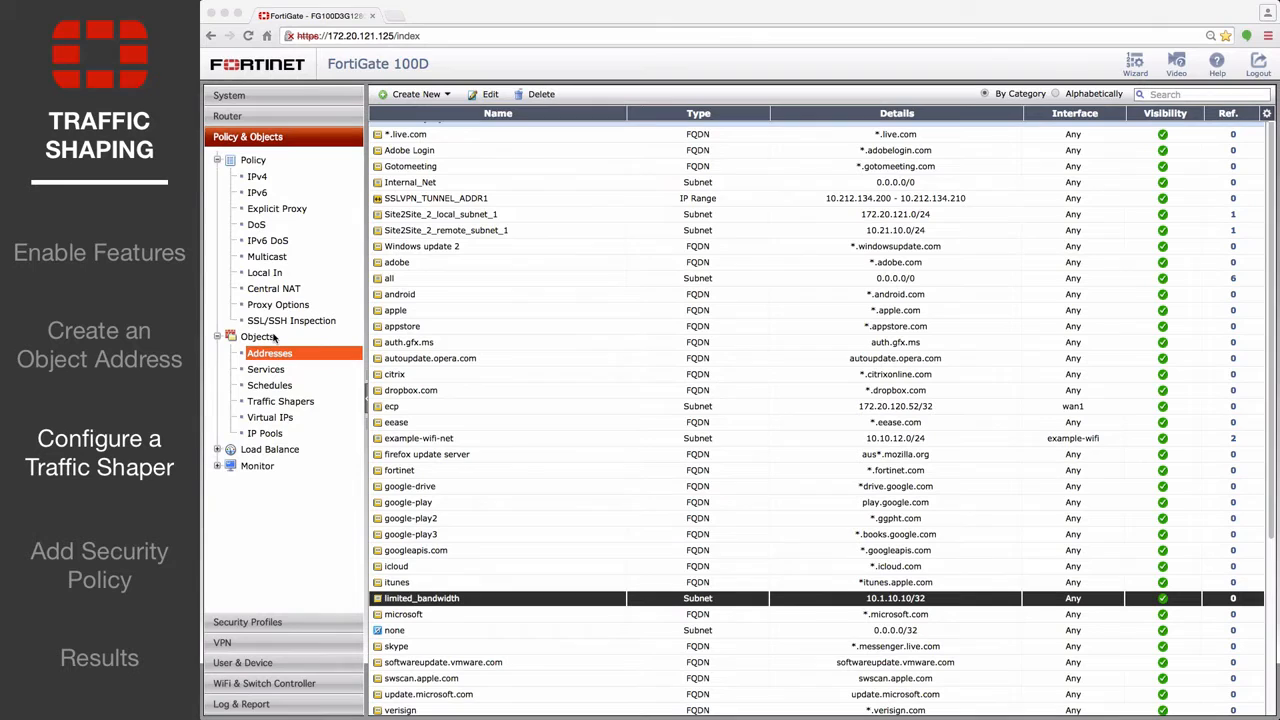
Step: Go to Objects > Traffic Shapers and start a new traffic shaper
{"action": "left_click", "coordinate": [280, 401]}
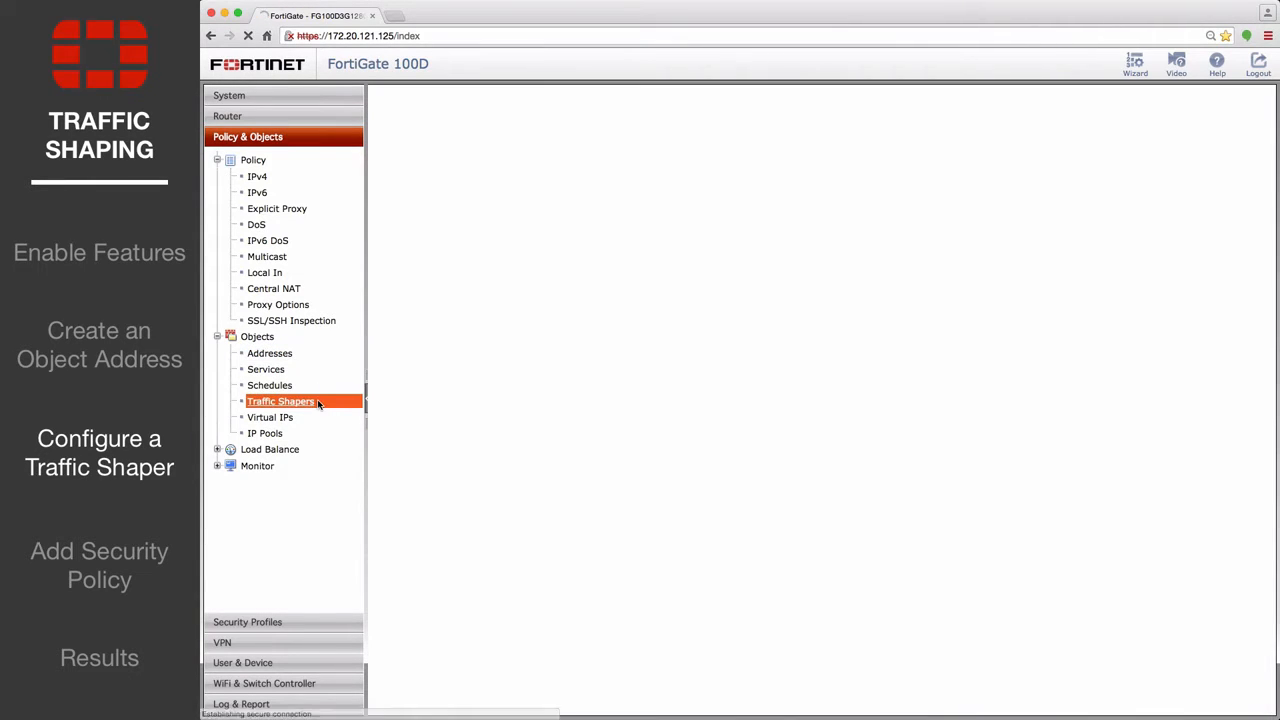
{"action": "left_click", "coordinate": [280, 401]}
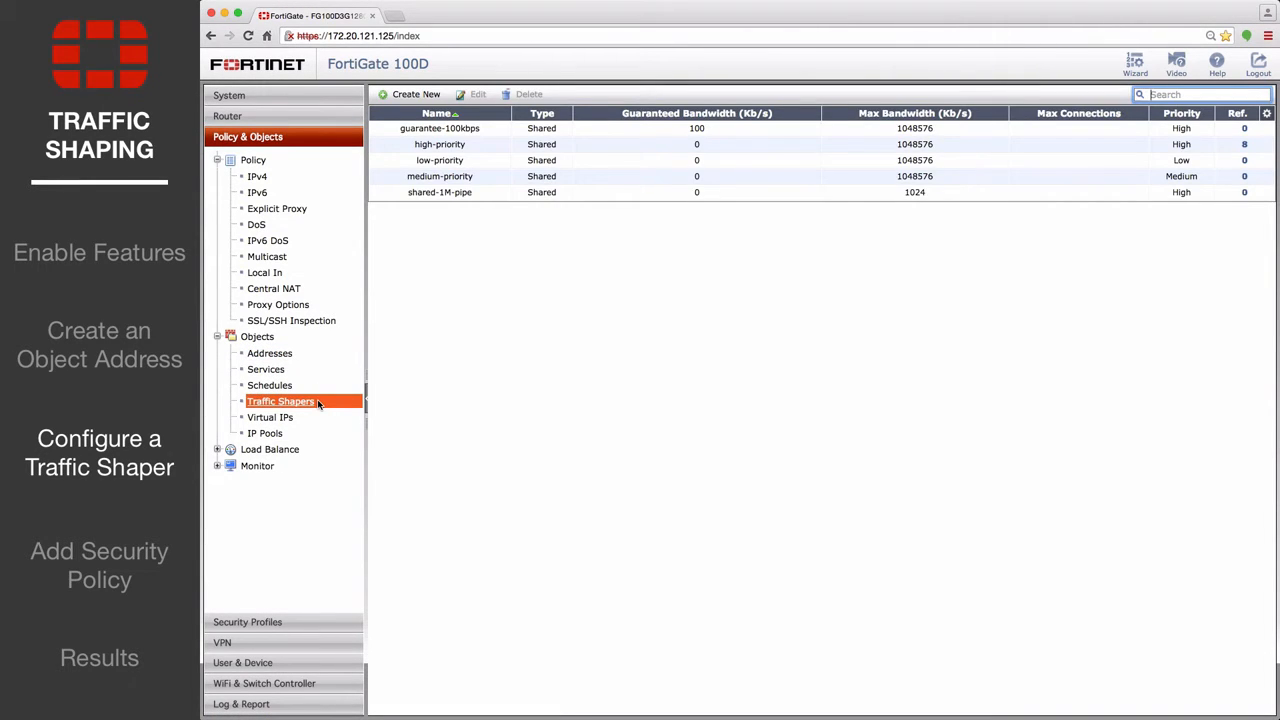
{"action": "left_click", "coordinate": [411, 94]}
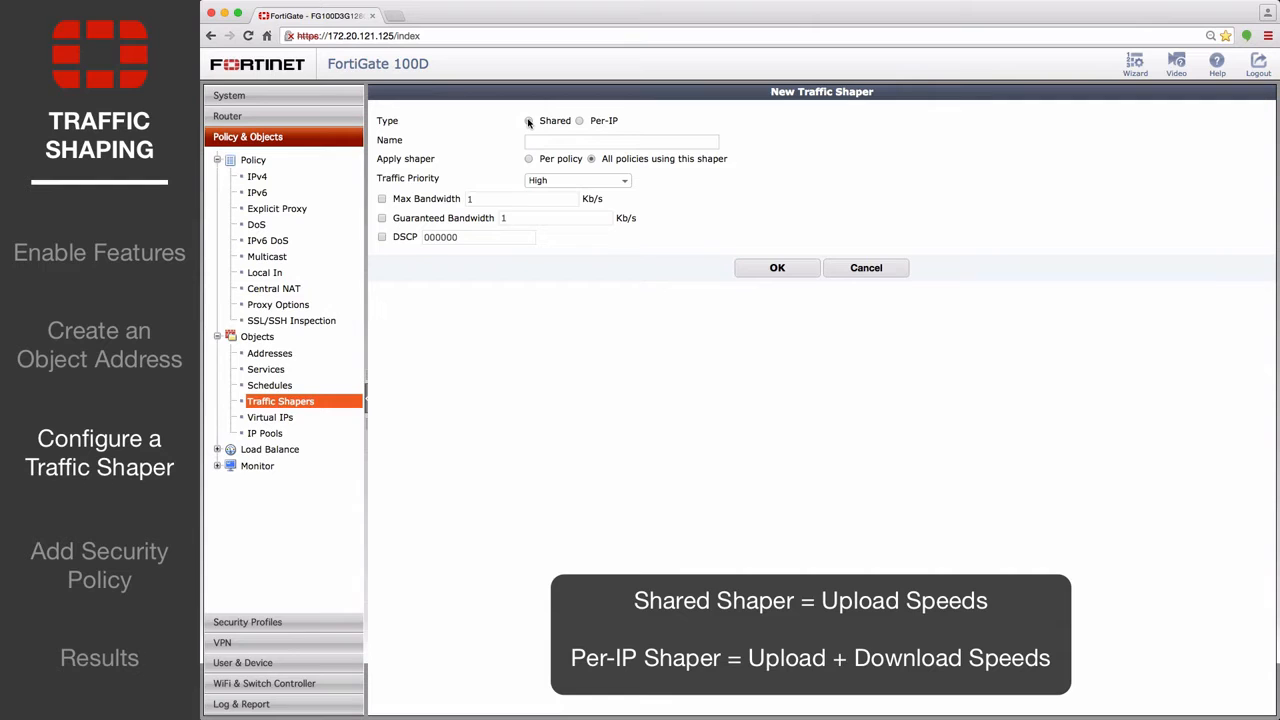
Step: Name the shaper 'limited_bandwidth', applied per policy with Medium priority
{"action": "left_click", "coordinate": [622, 140]}
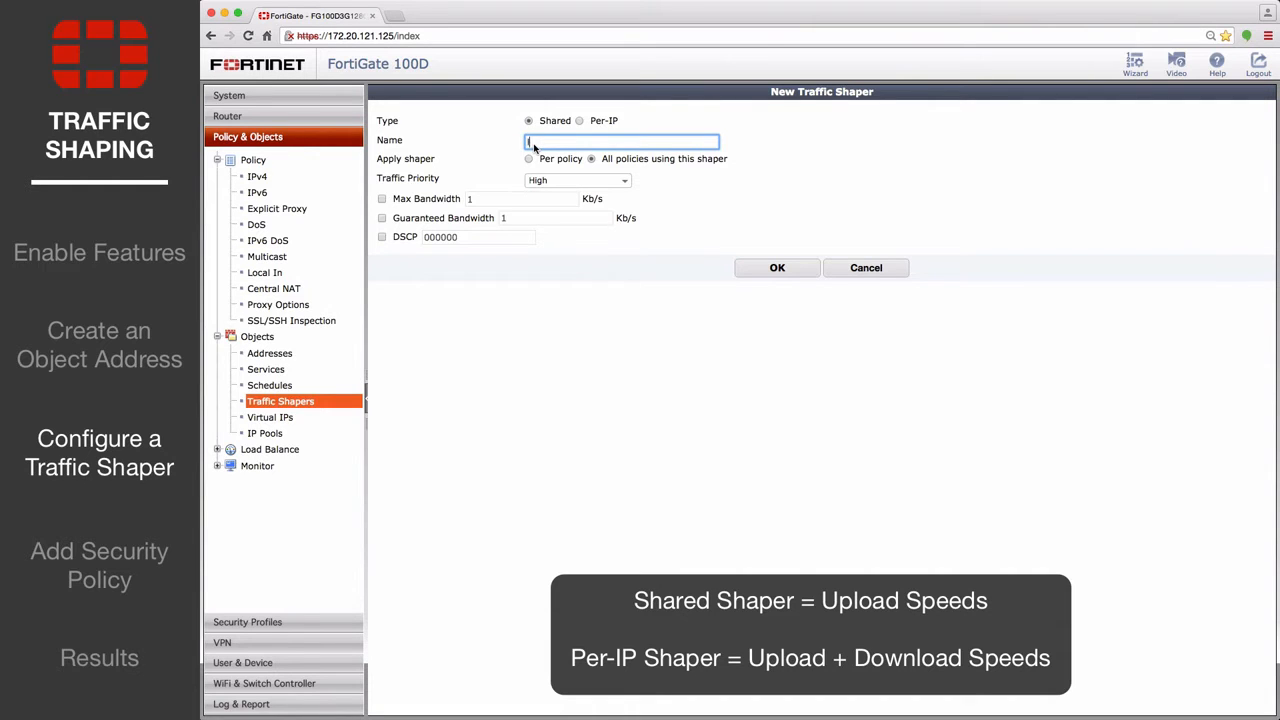
{"action": "type", "text": "limited_bandwidth"}
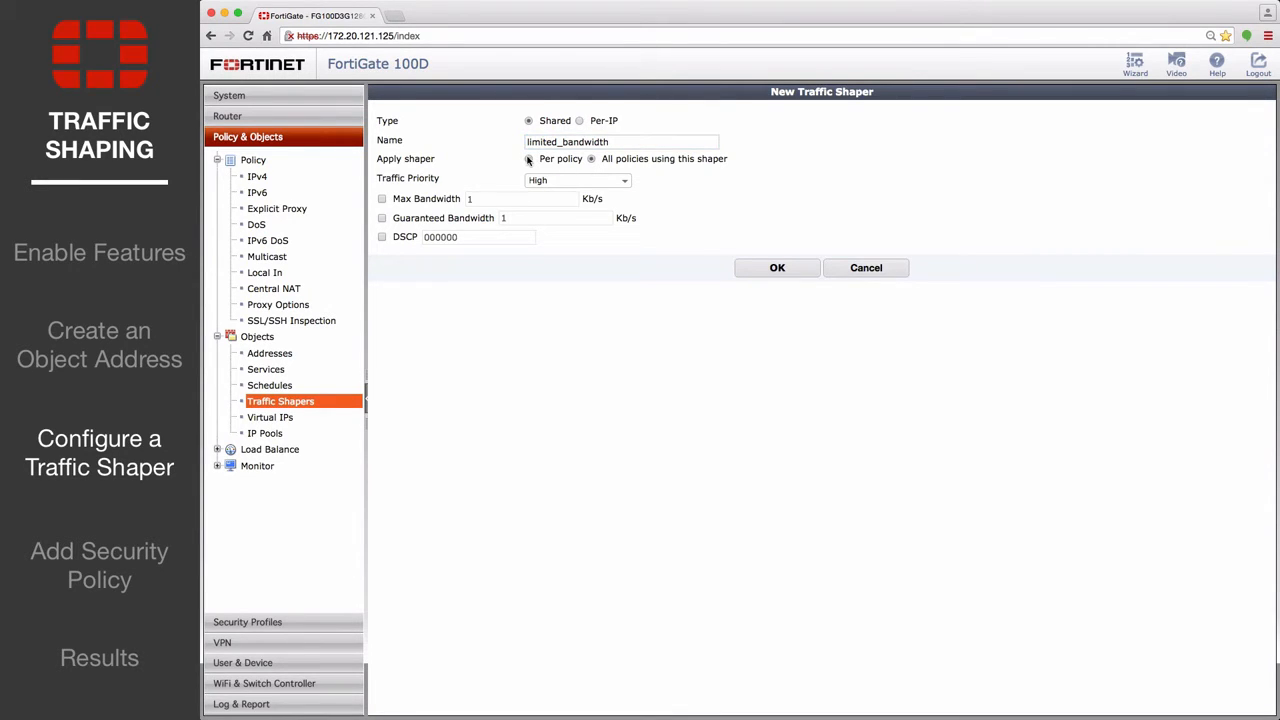
{"action": "left_click", "coordinate": [529, 158]}
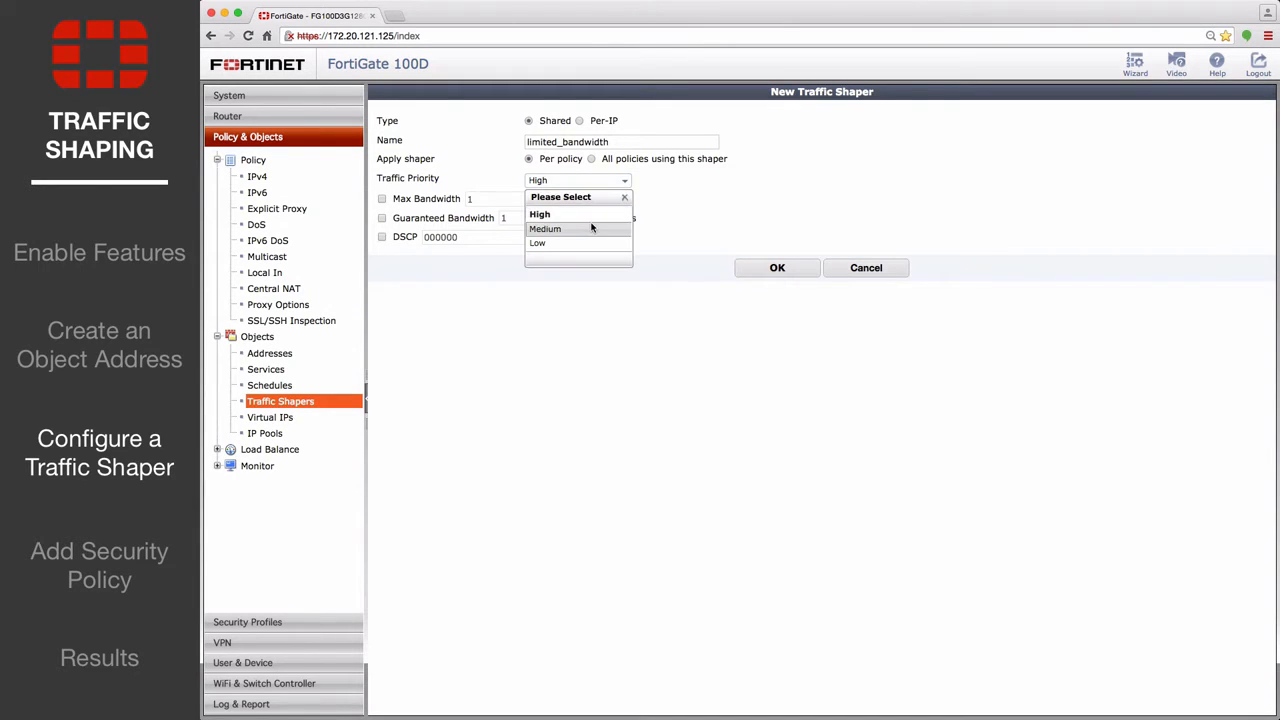
{"action": "left_click", "coordinate": [545, 229]}
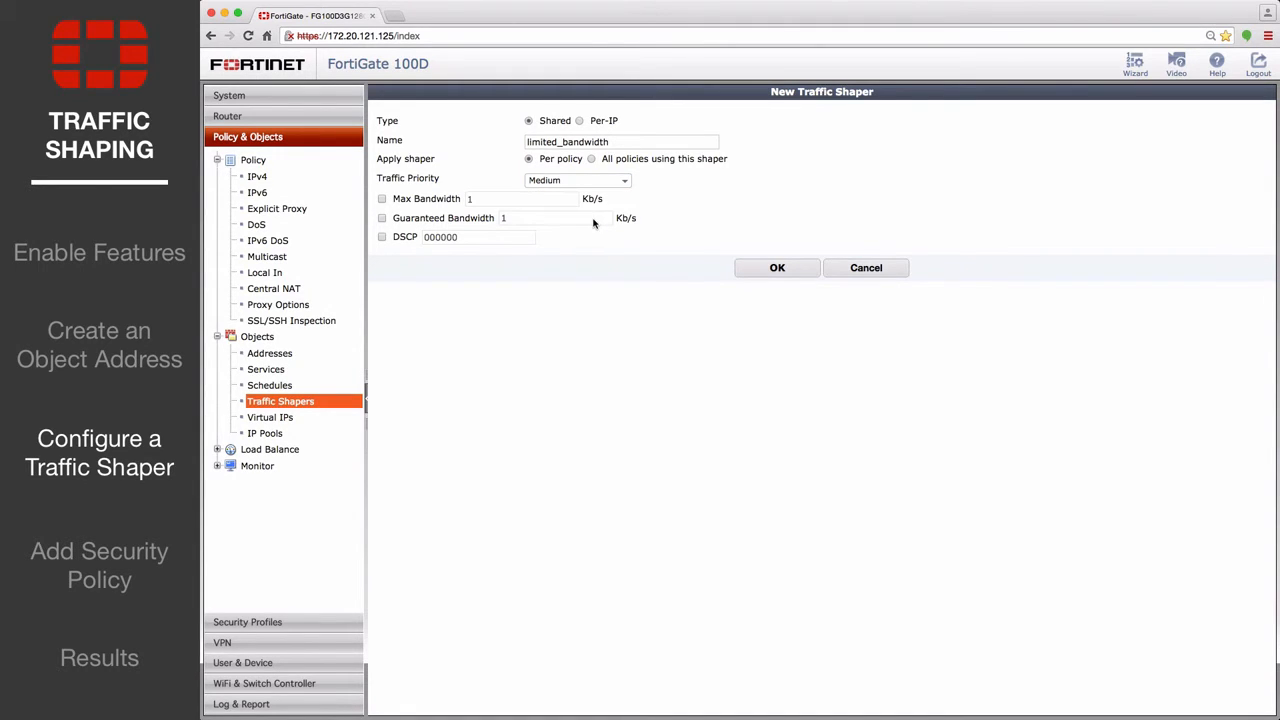
Step: Set maximum bandwidth 200 Kb/s and guaranteed 100 Kb/s, and save the shaper
{"action": "left_click", "coordinate": [381, 198]}
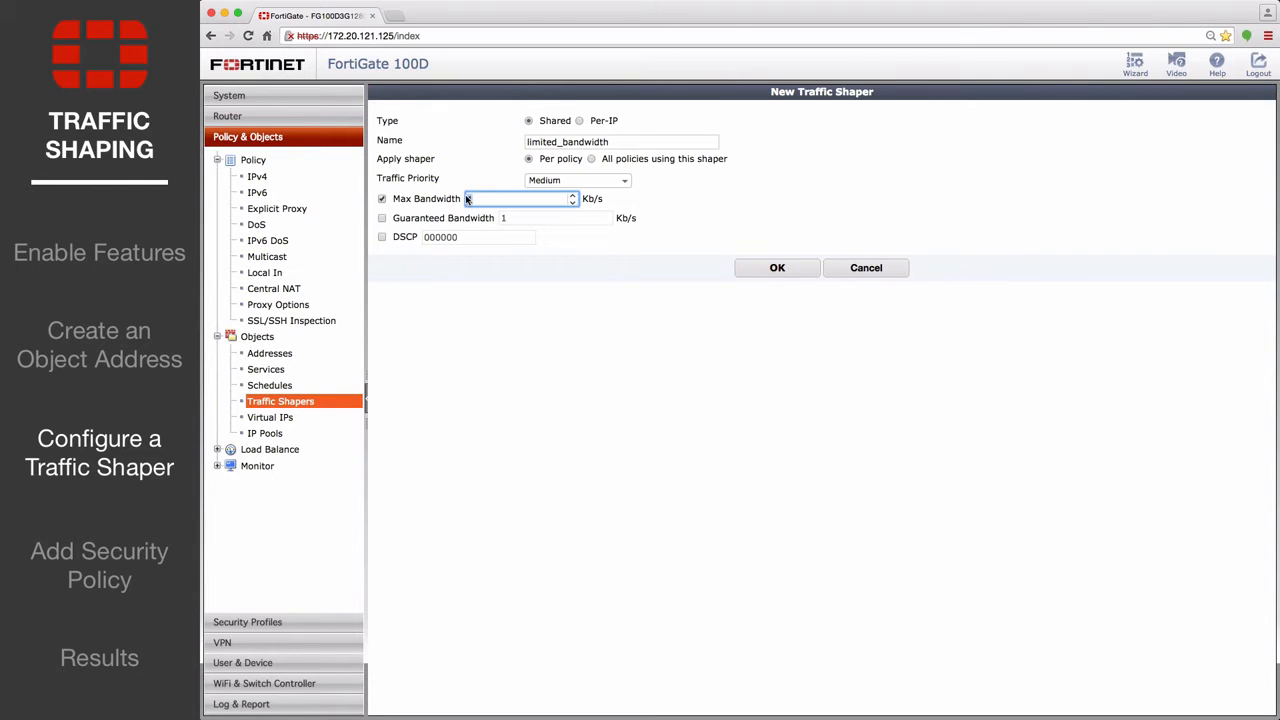
{"action": "type", "text": "00"}
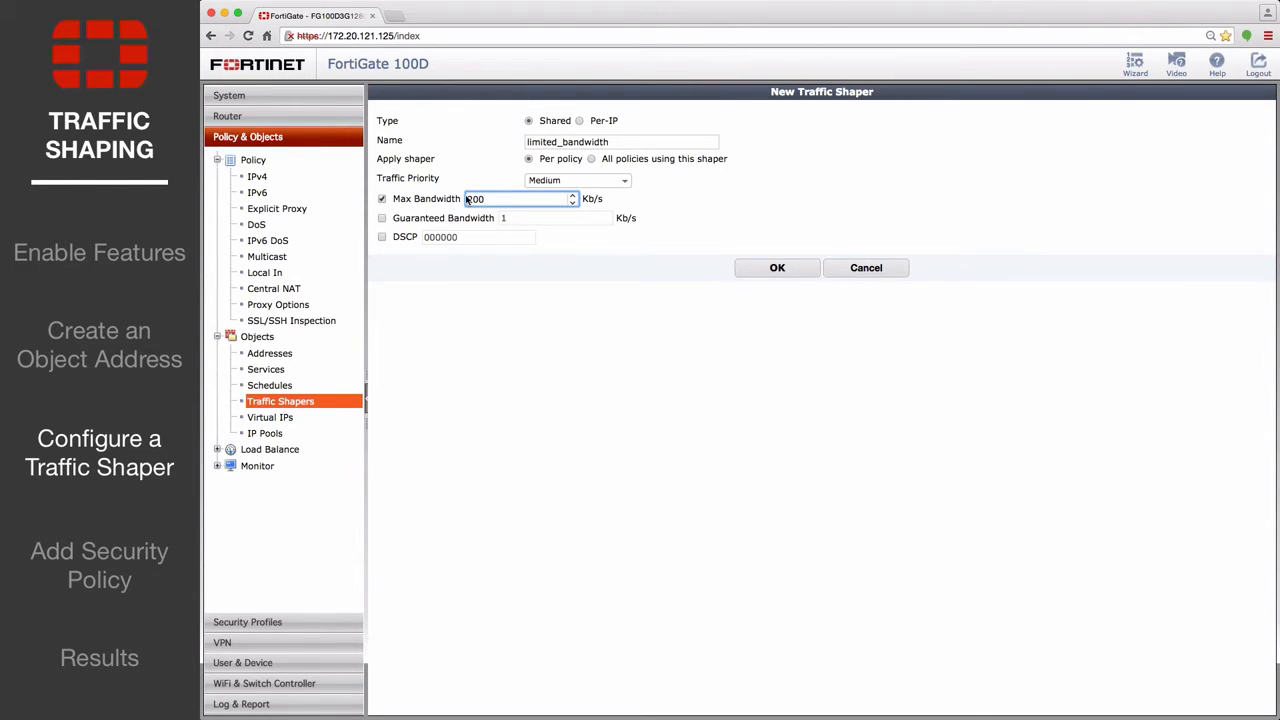
{"action": "type", "text": "200"}
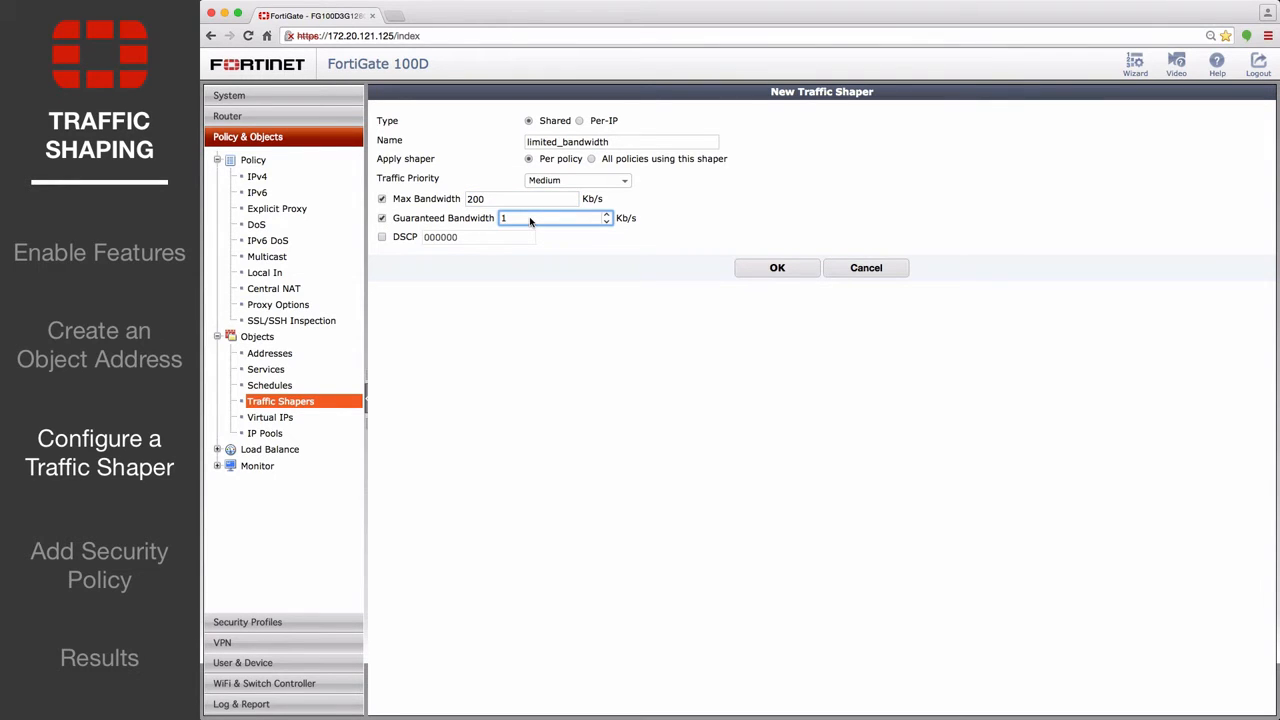
{"action": "type", "text": "00"}
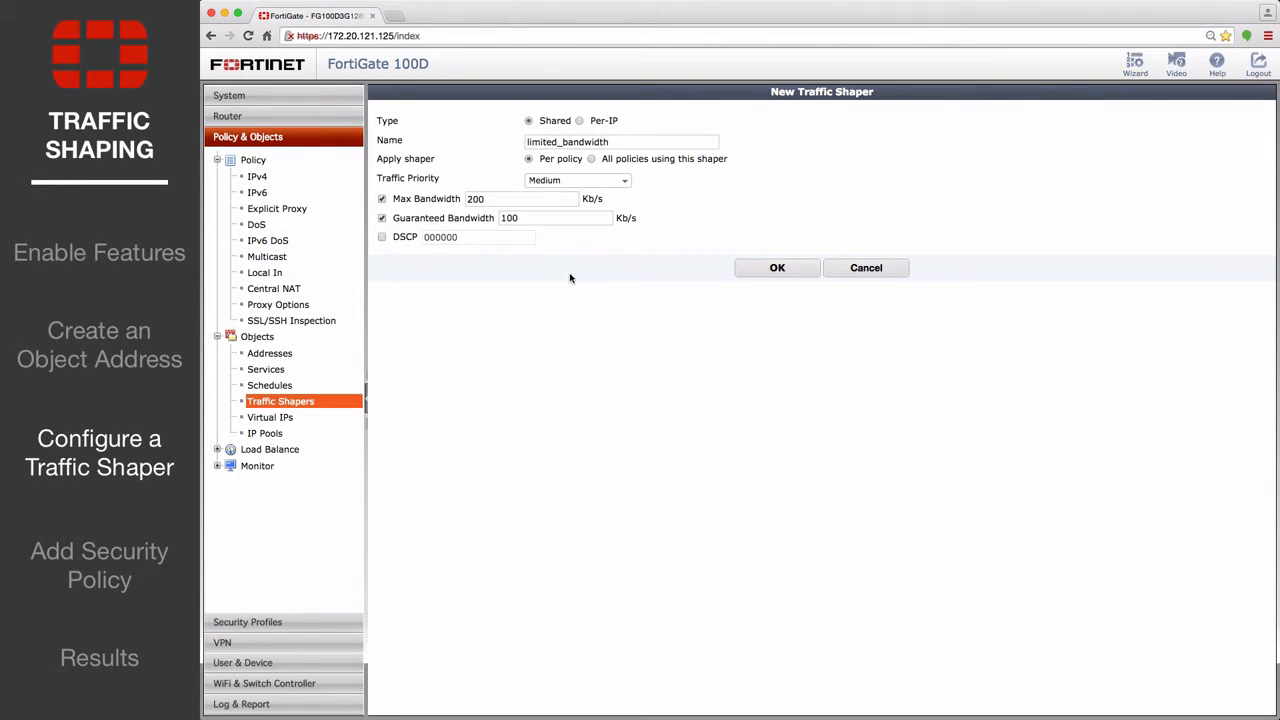
{"action": "left_click", "coordinate": [777, 267]}
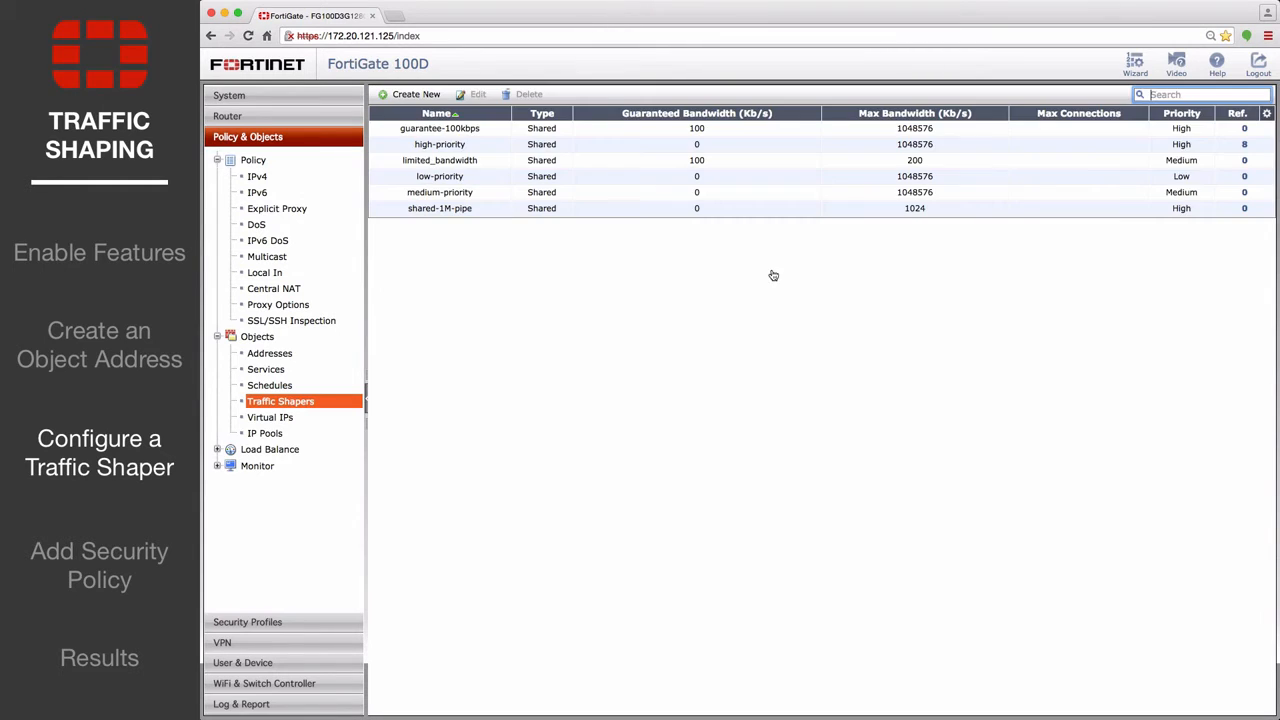
{"action": "left_click", "coordinate": [440, 160]}
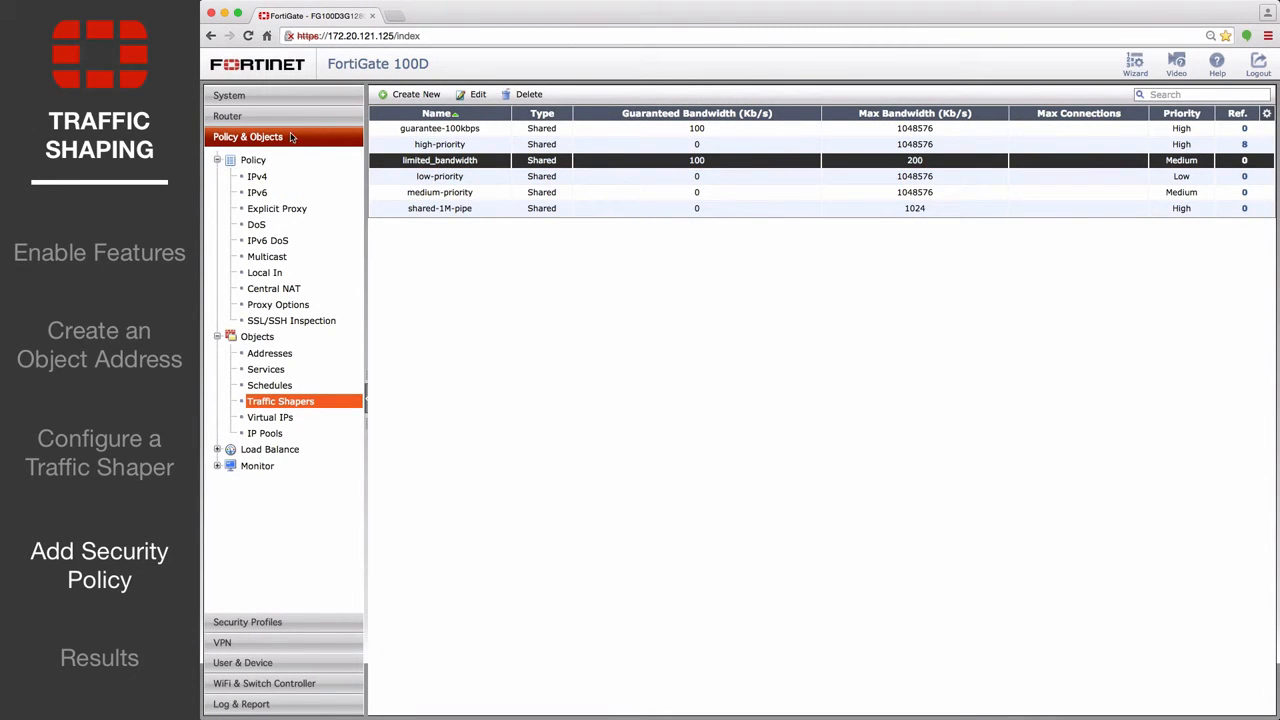
Step: Start a new IPv4 policy from Policy & Objects > Policy > IPv4
{"action": "left_click", "coordinate": [257, 176]}
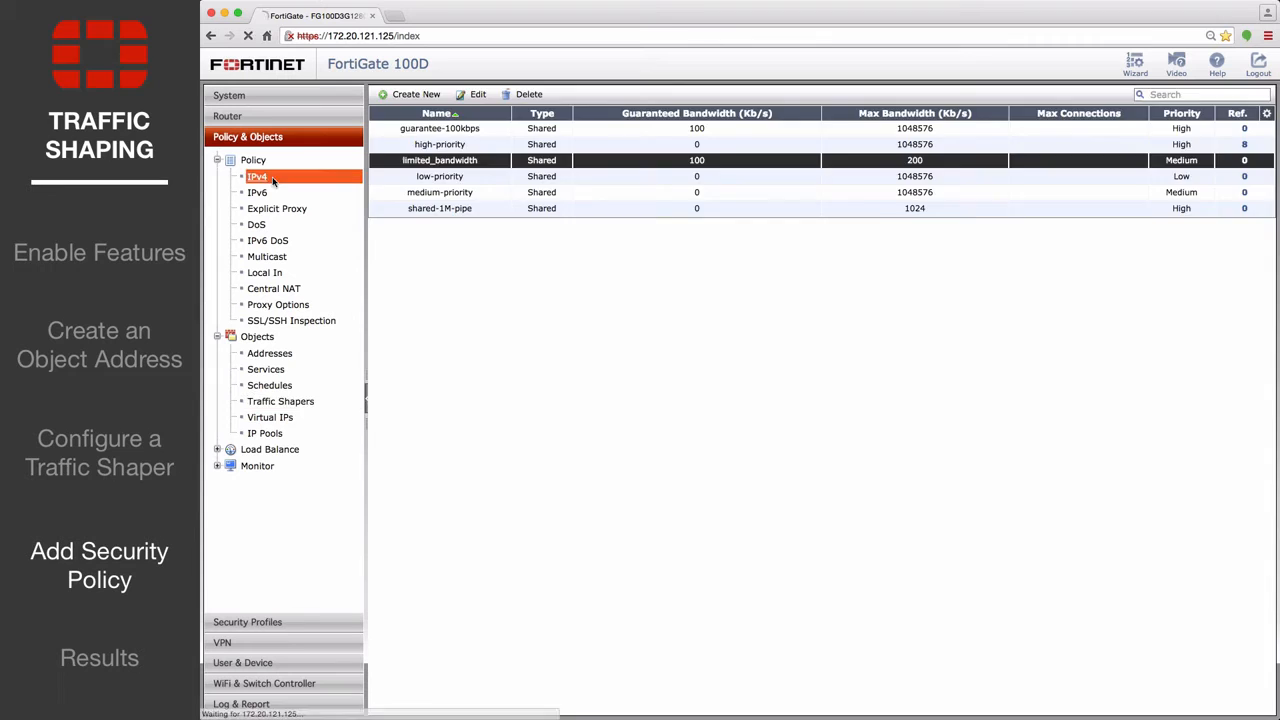
{"action": "left_click", "coordinate": [257, 176]}
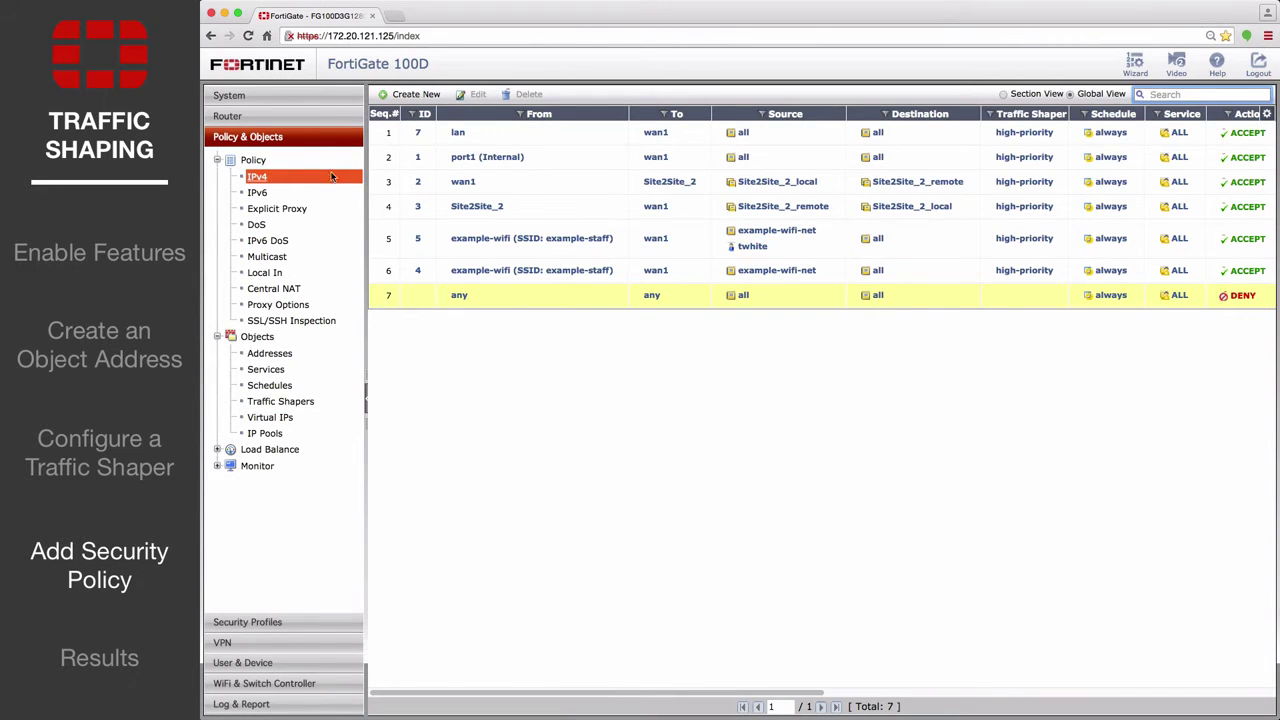
{"action": "left_click", "coordinate": [412, 94]}
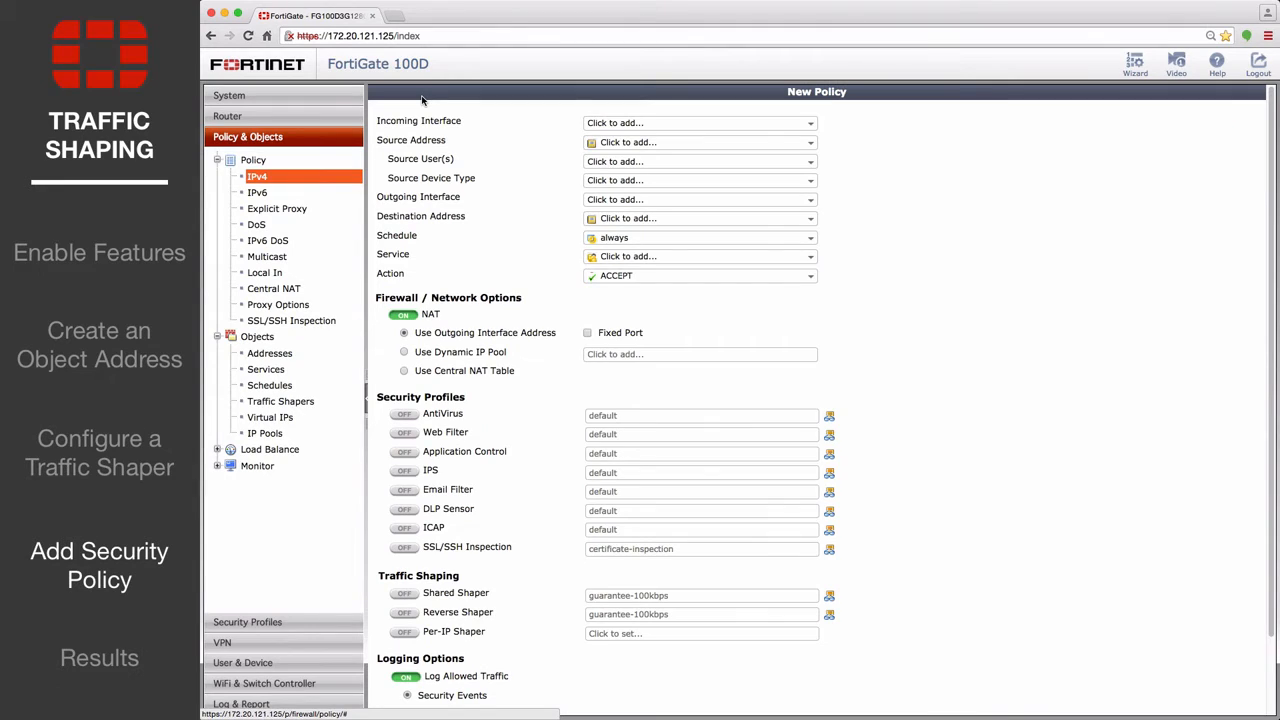
Step: Set incoming lan, source limited_bandwidth, outgoing wan1, destination all, service ALL
{"action": "left_click", "coordinate": [698, 122]}
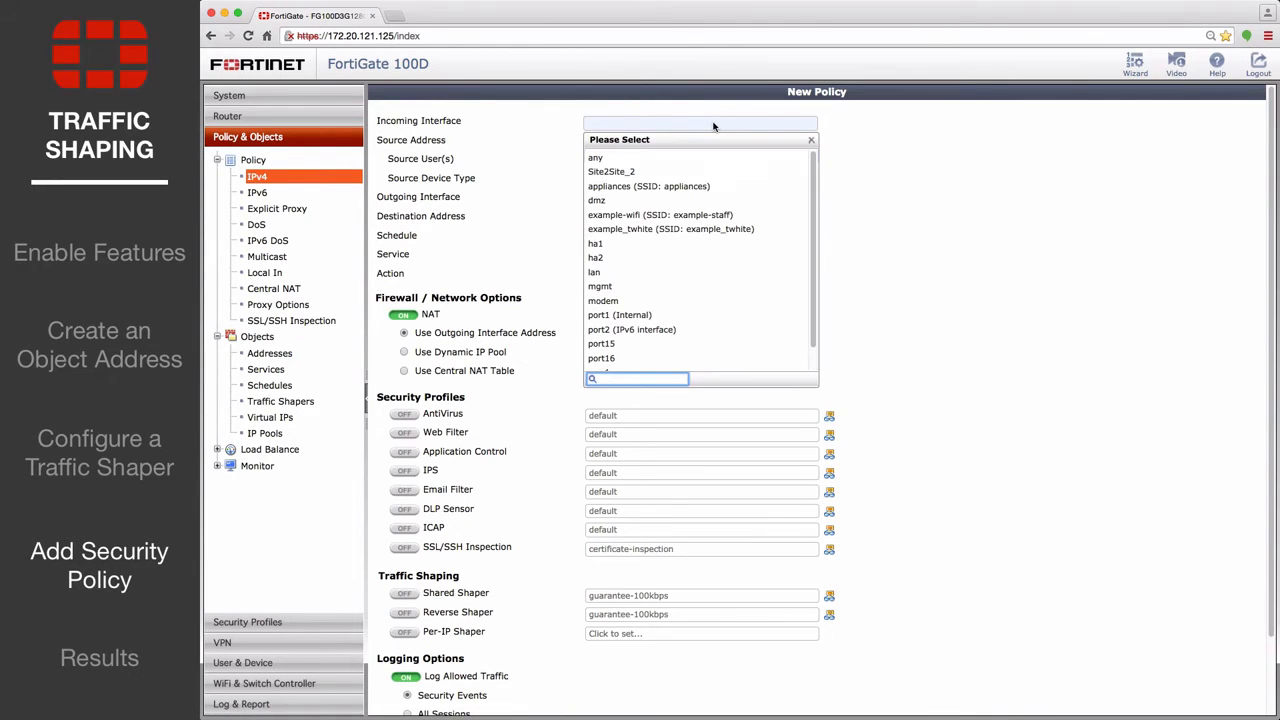
{"action": "left_click", "coordinate": [600, 272]}
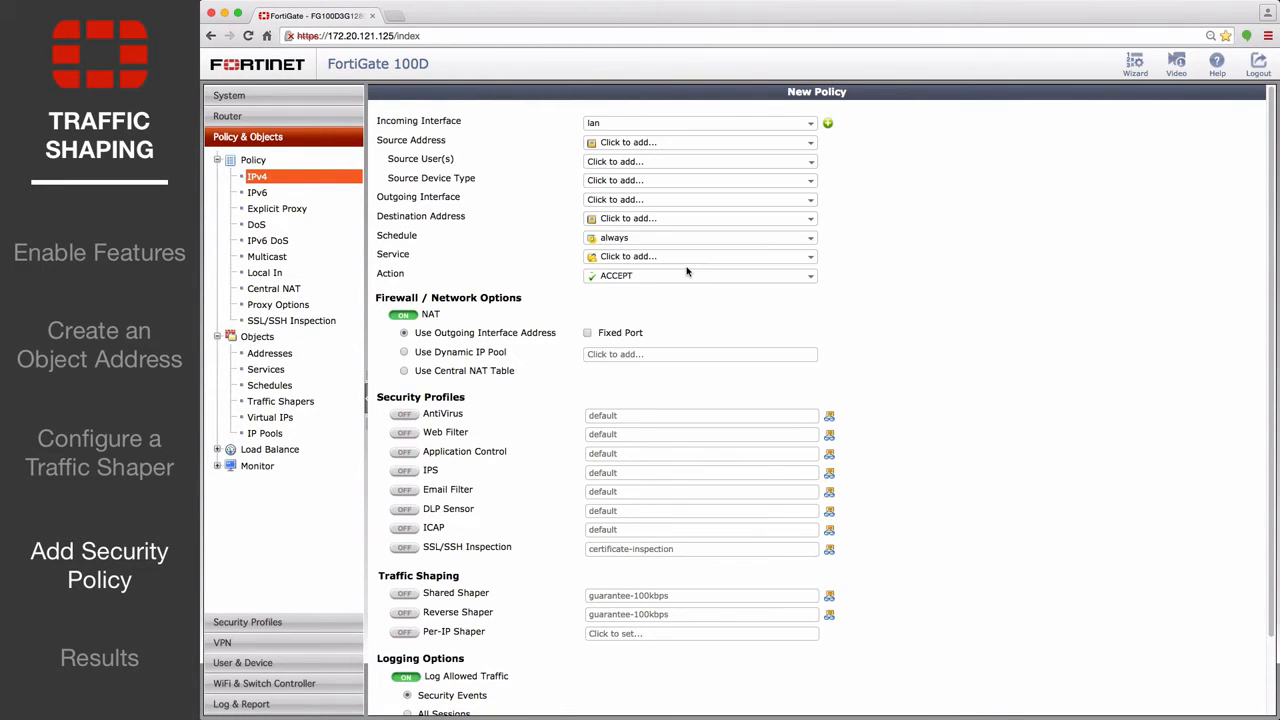
{"action": "left_click", "coordinate": [698, 142]}
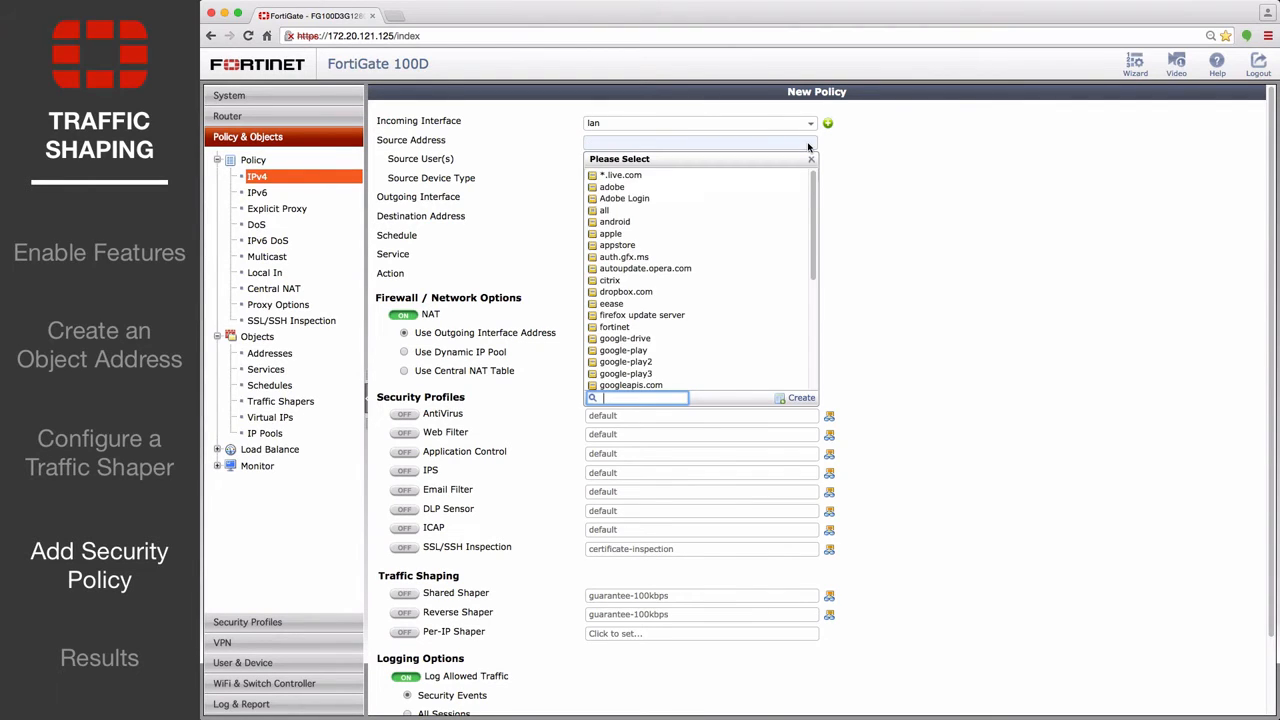
{"action": "left_click", "coordinate": [644, 174]}
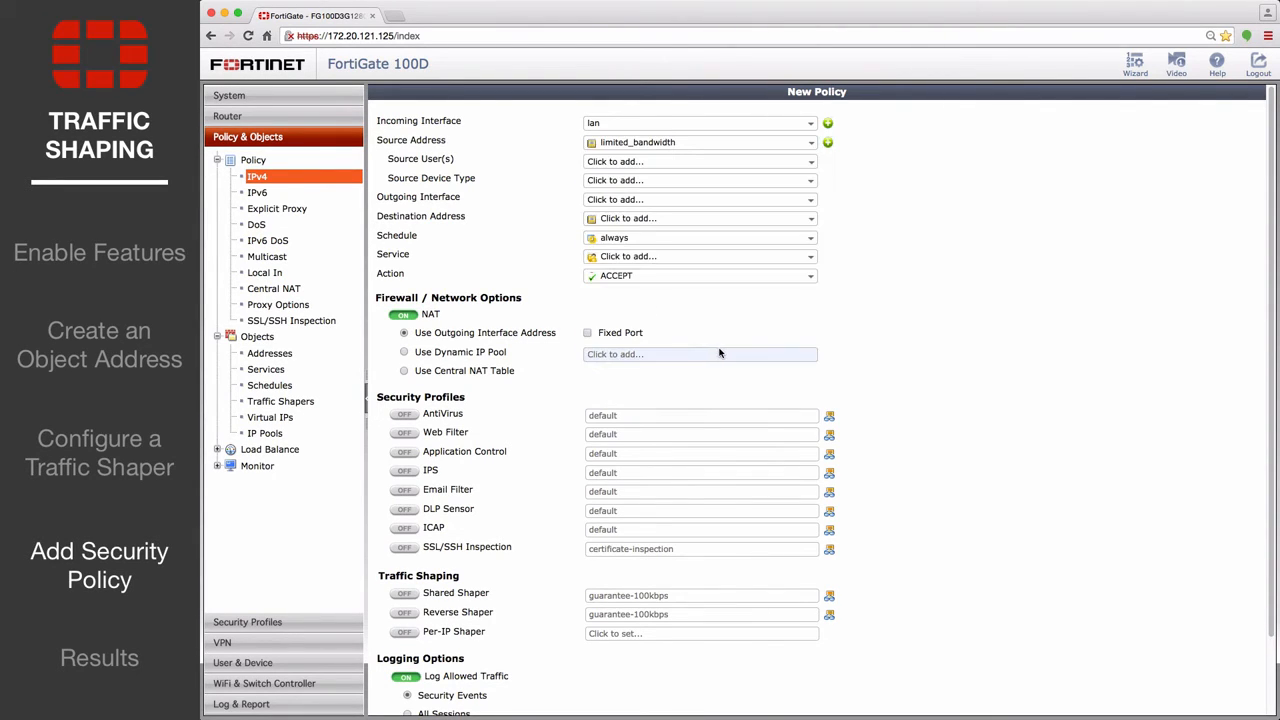
{"action": "left_click", "coordinate": [698, 199]}
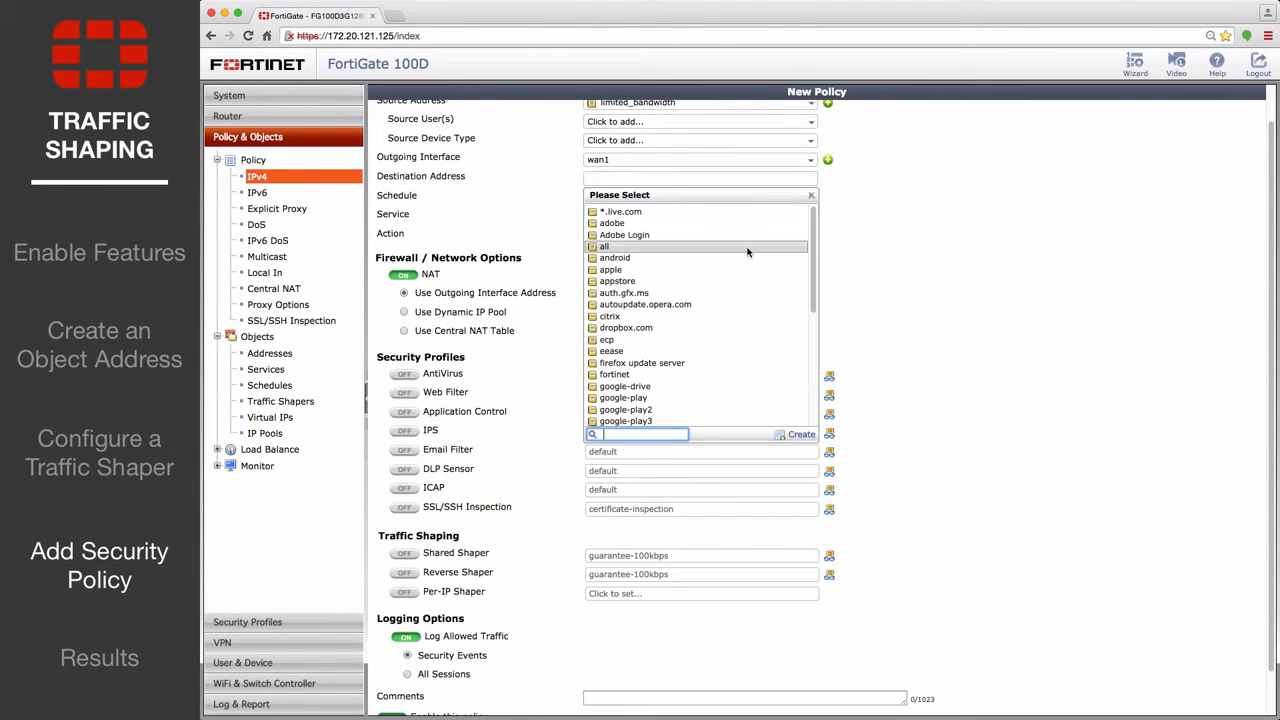
{"action": "left_click", "coordinate": [601, 246]}
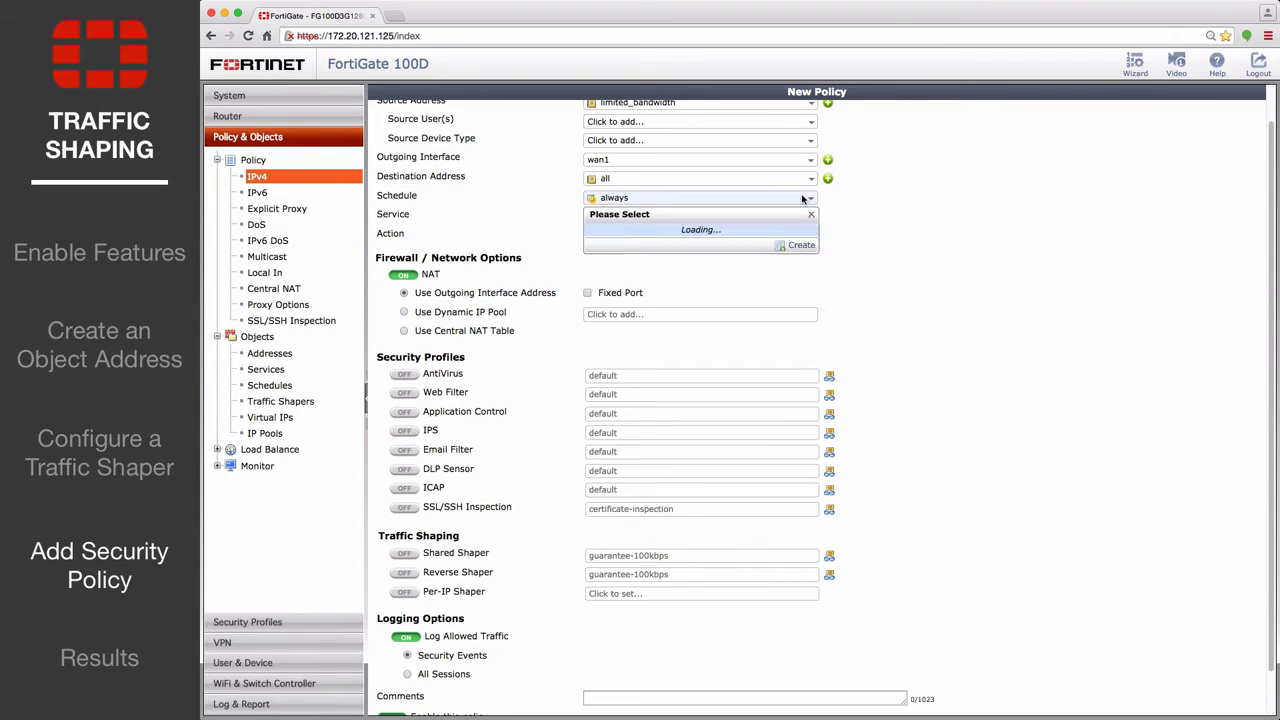
{"action": "left_click", "coordinate": [700, 216]}
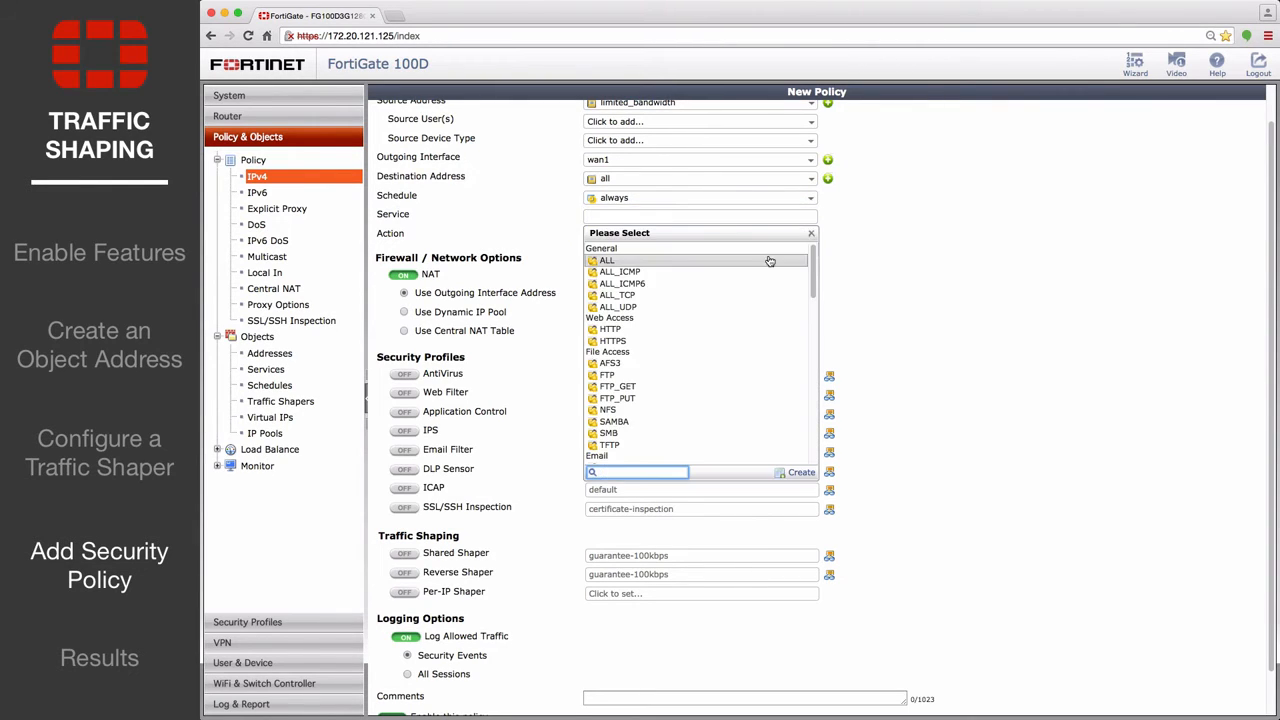
{"action": "left_click", "coordinate": [603, 260]}
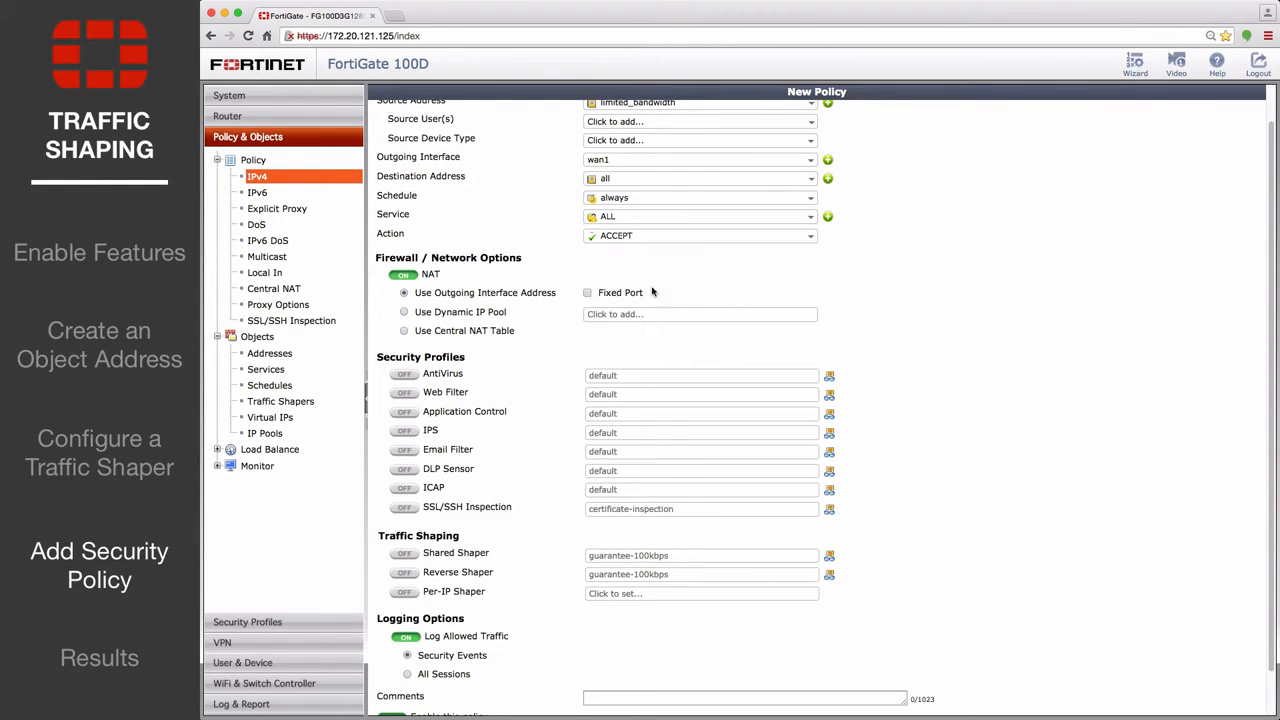
{"action": "mouse_move", "coordinate": [516, 392]}
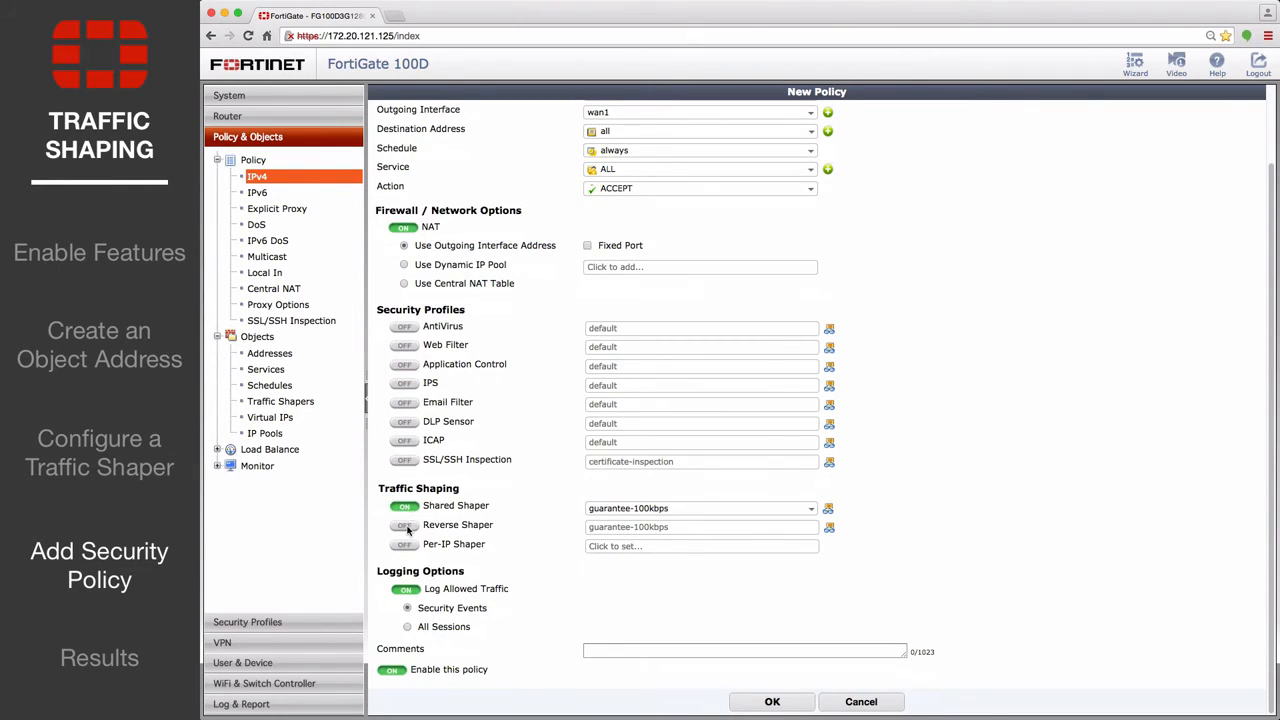
Step: Enable the reverse shaper and choose limited_bandwidth for the shared shaper
{"action": "left_click", "coordinate": [402, 525]}
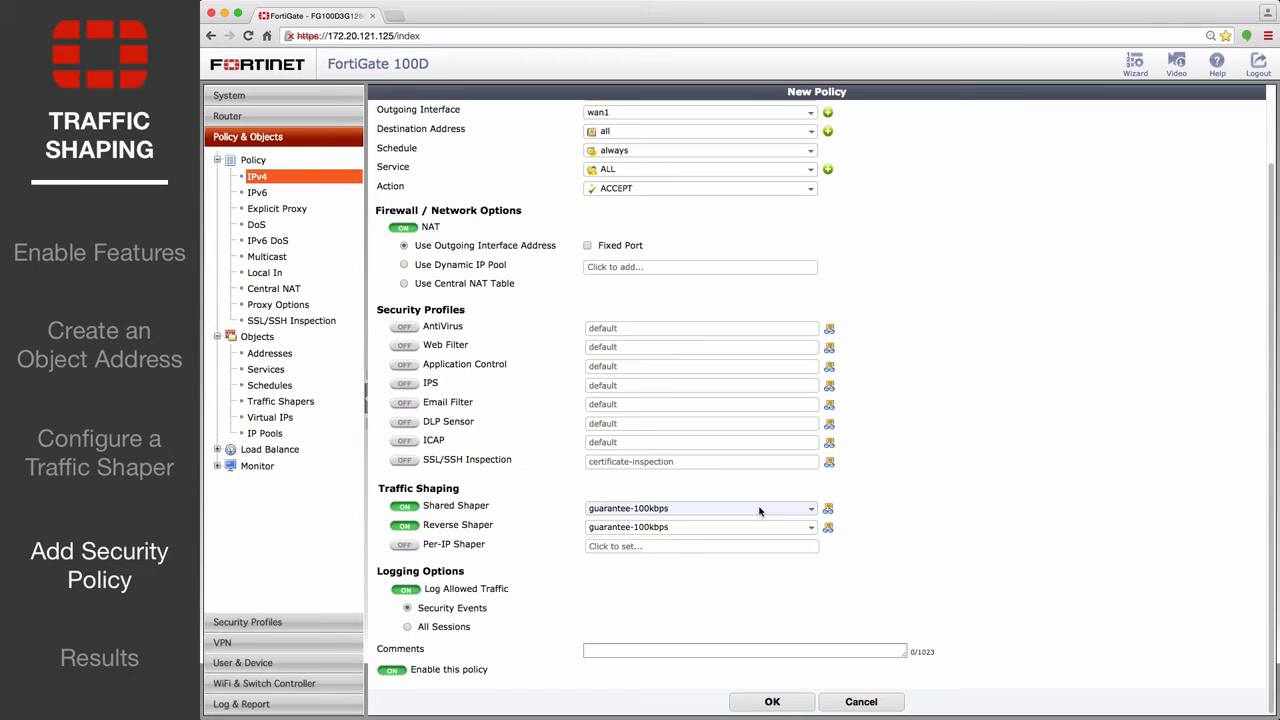
{"action": "left_click", "coordinate": [700, 508]}
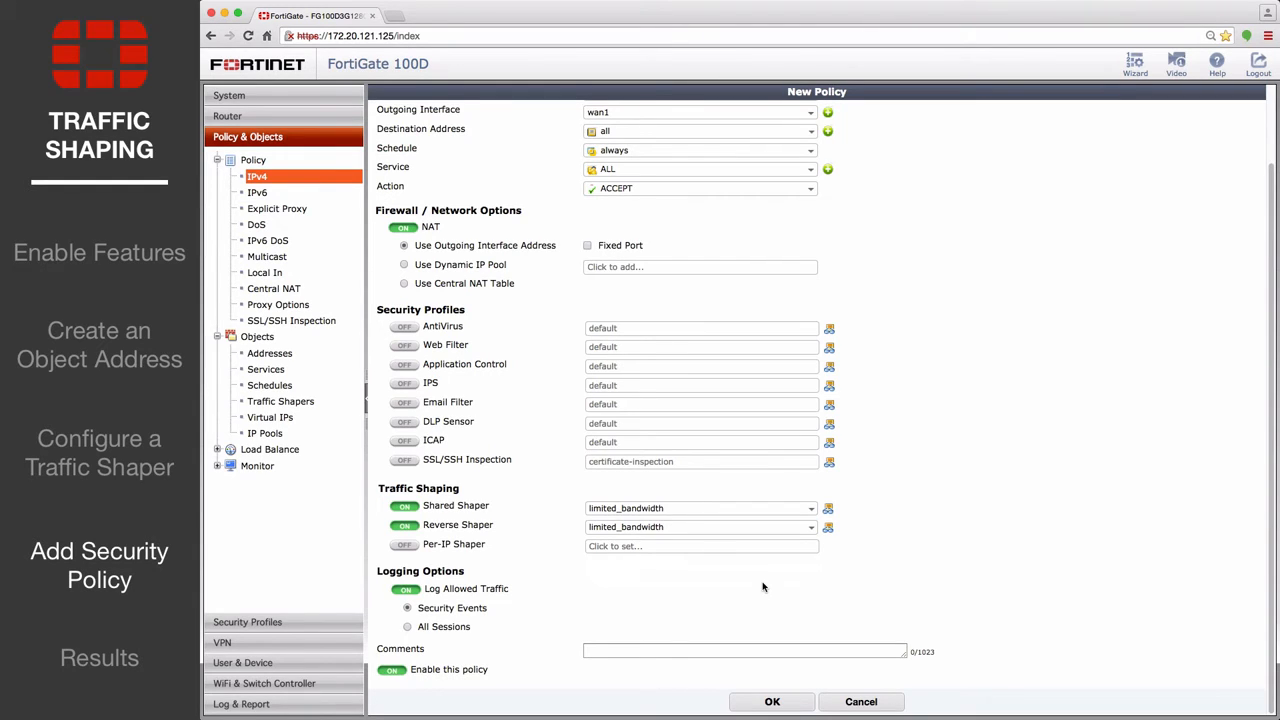
{"action": "mouse_move", "coordinate": [583, 630]}
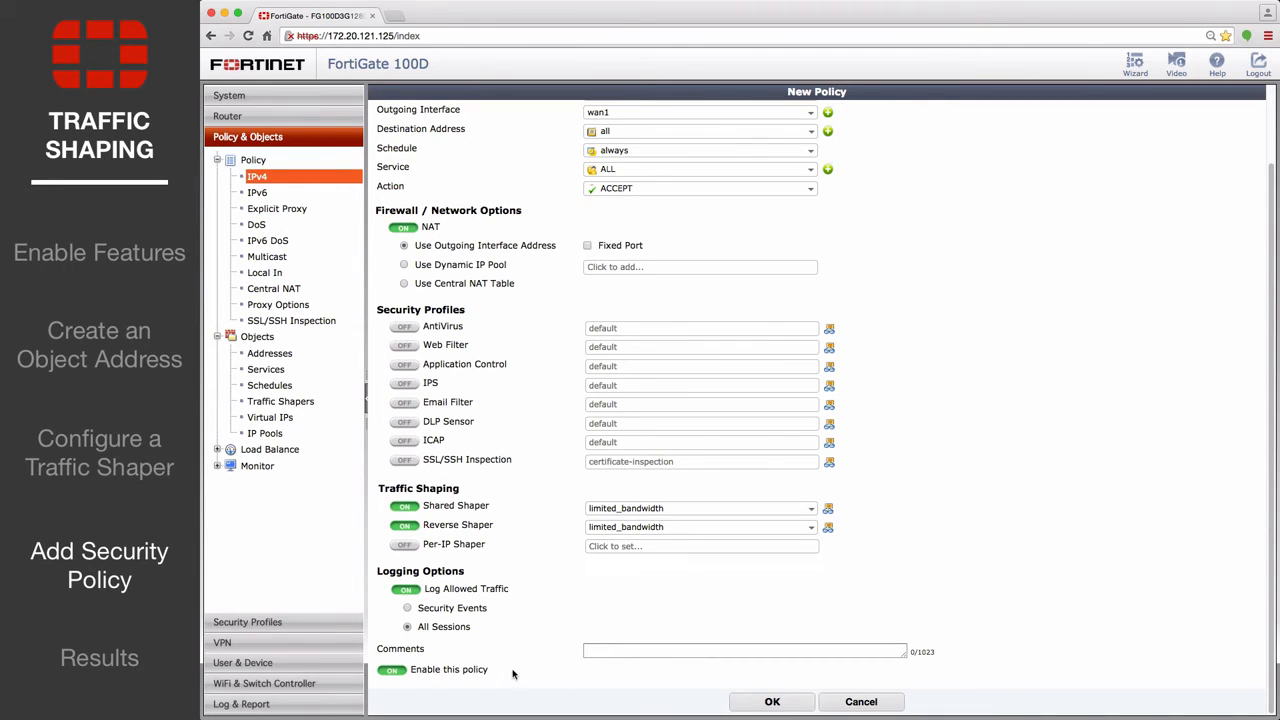
{"action": "left_click", "coordinate": [771, 701]}
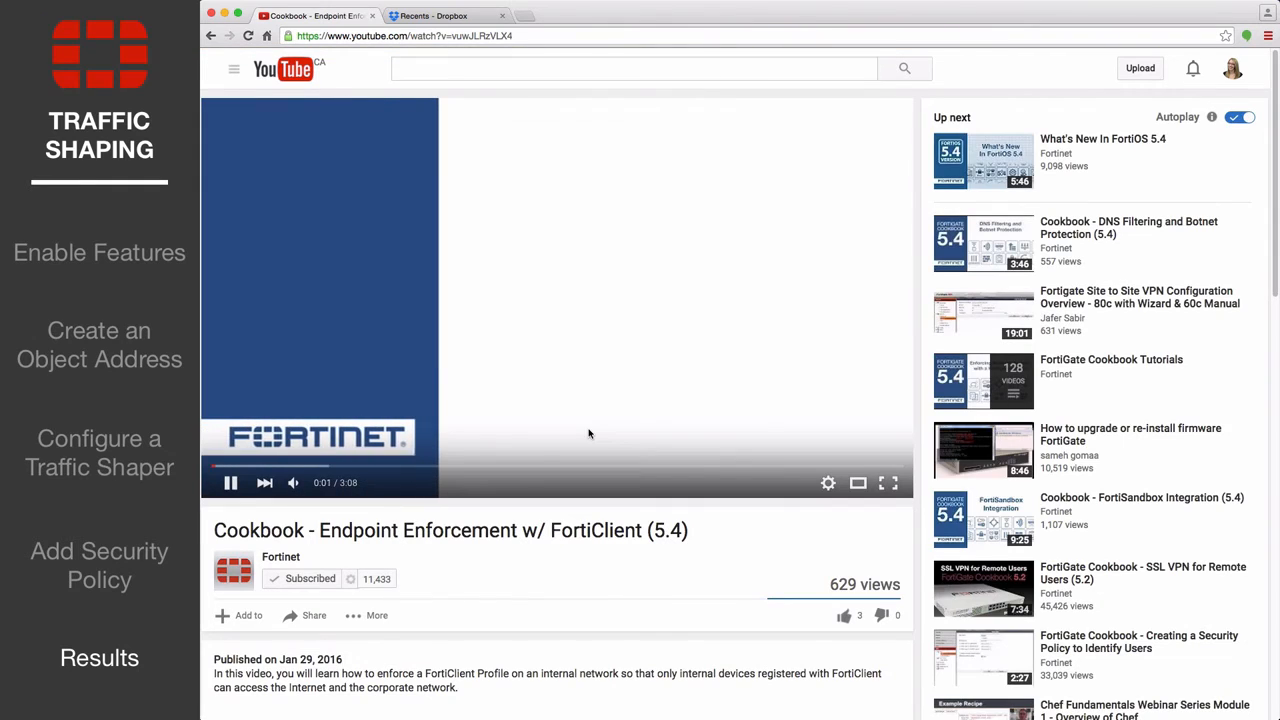
Step: Upload the fortisandbox54 file from the Dropbox tab
{"action": "left_click", "coordinate": [455, 15]}
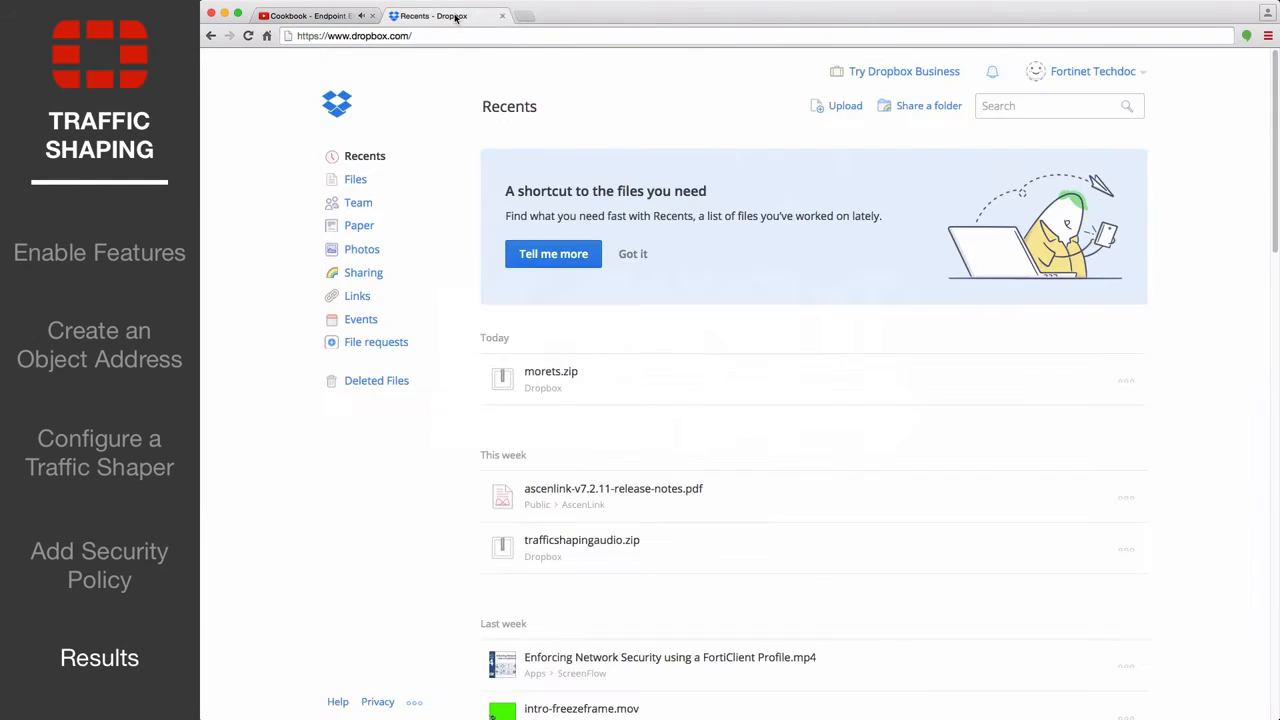
{"action": "left_click", "coordinate": [837, 105]}
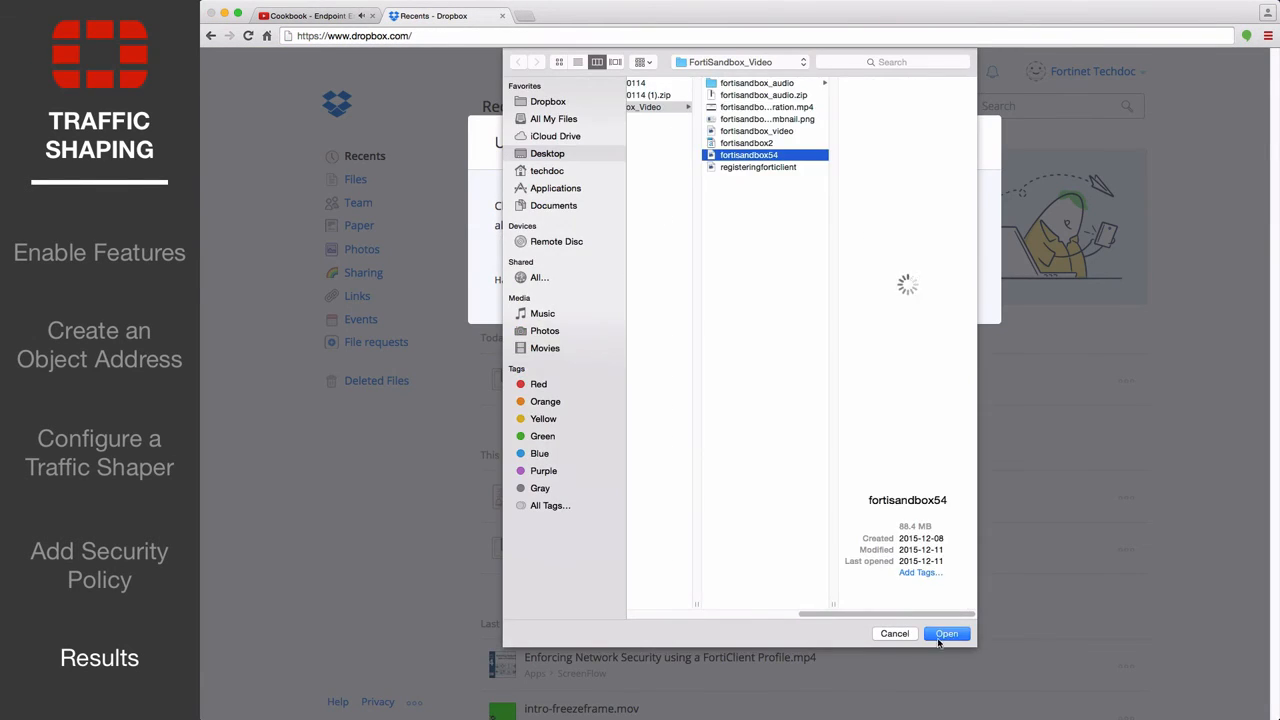
{"action": "left_click", "coordinate": [947, 633]}
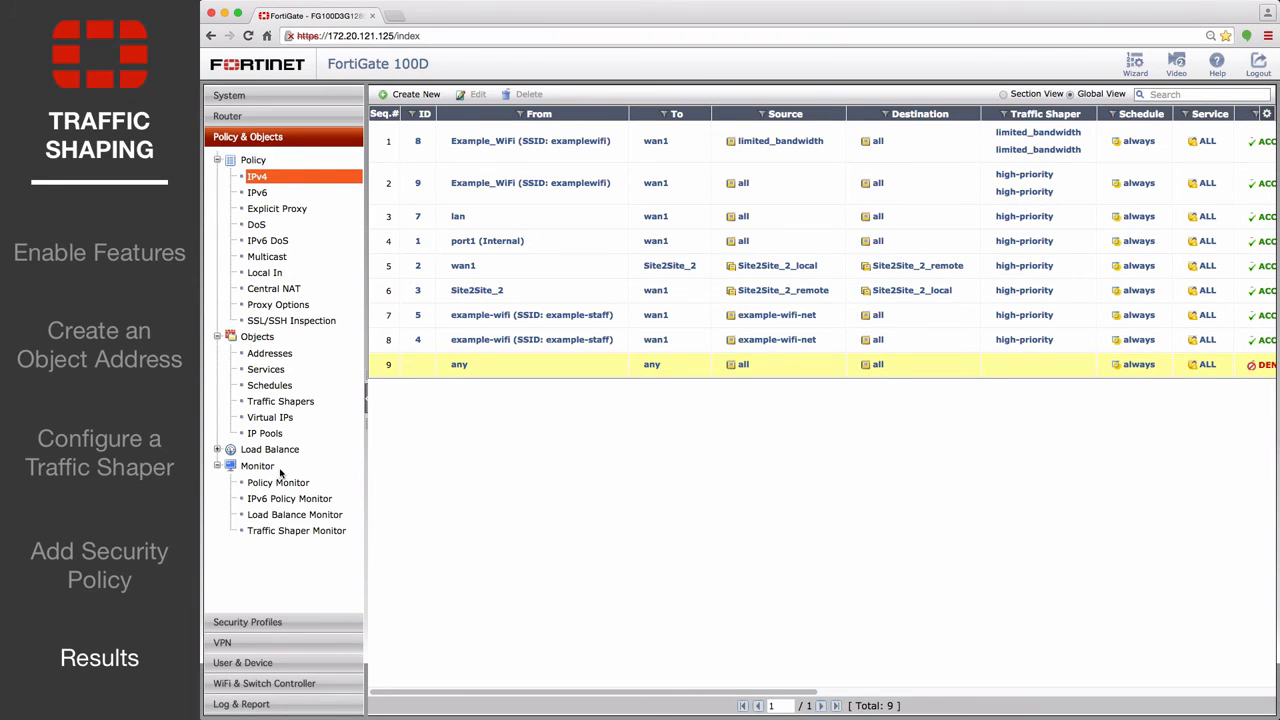
Step: In Traffic Shaper Monitor, report by Dropped Packets instead of Current Bandwidth
{"action": "left_click", "coordinate": [296, 530]}
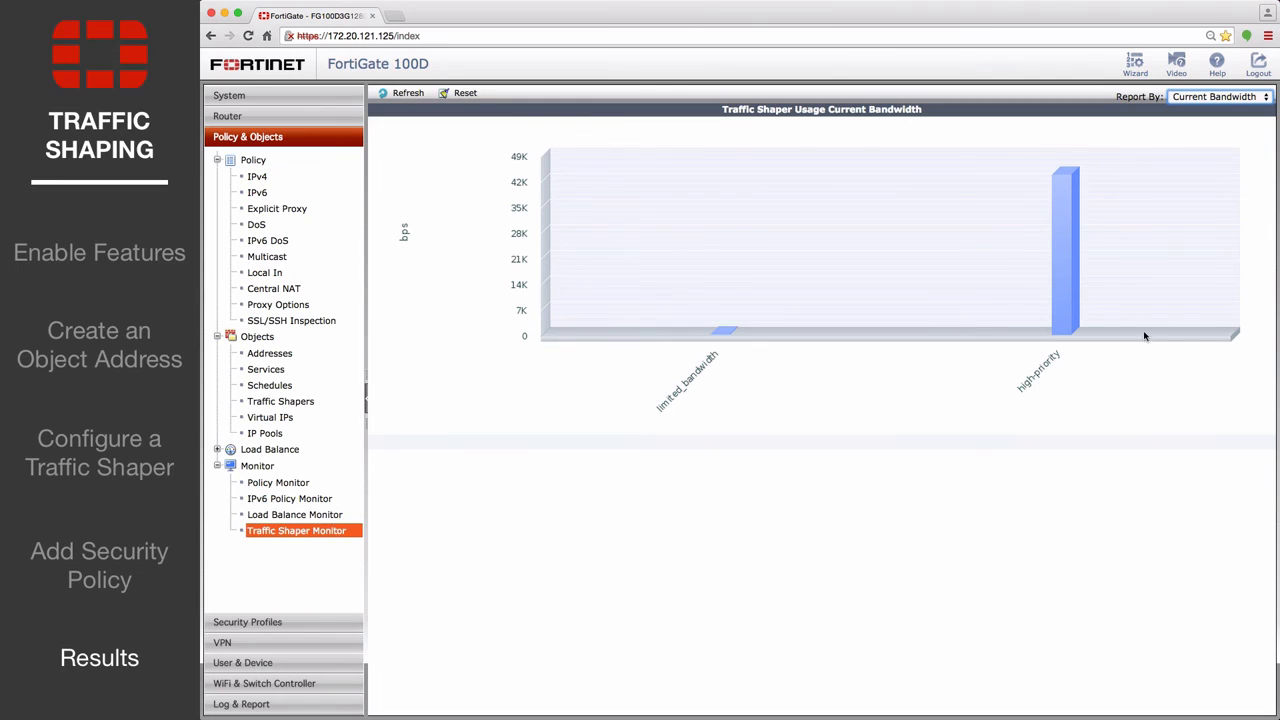
{"action": "left_click", "coordinate": [1219, 98]}
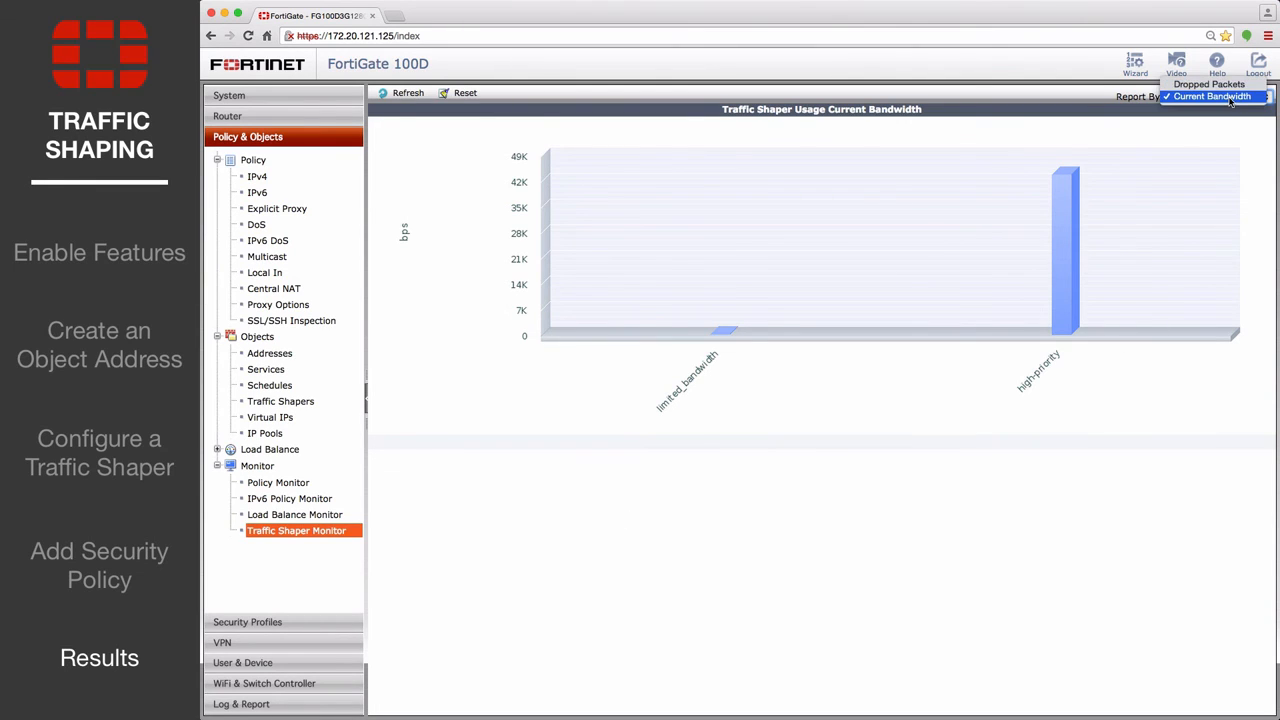
{"action": "left_click", "coordinate": [1215, 97]}
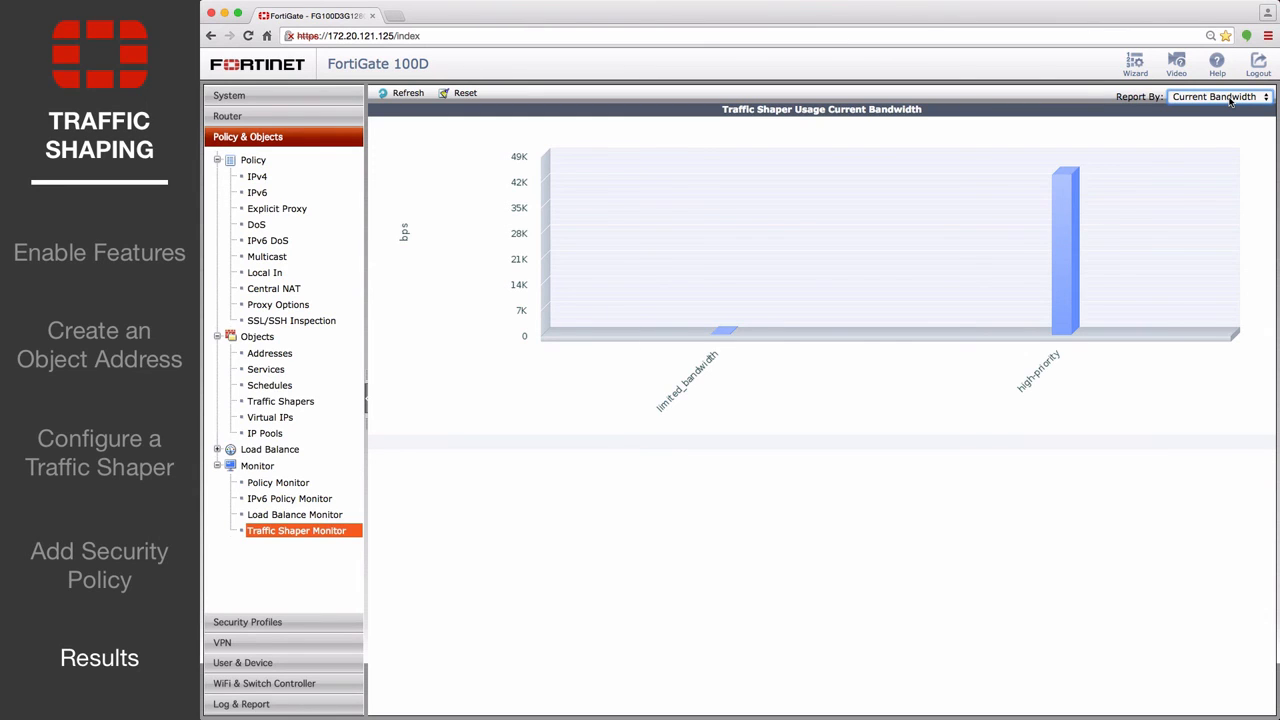
{"action": "left_click", "coordinate": [1219, 97]}
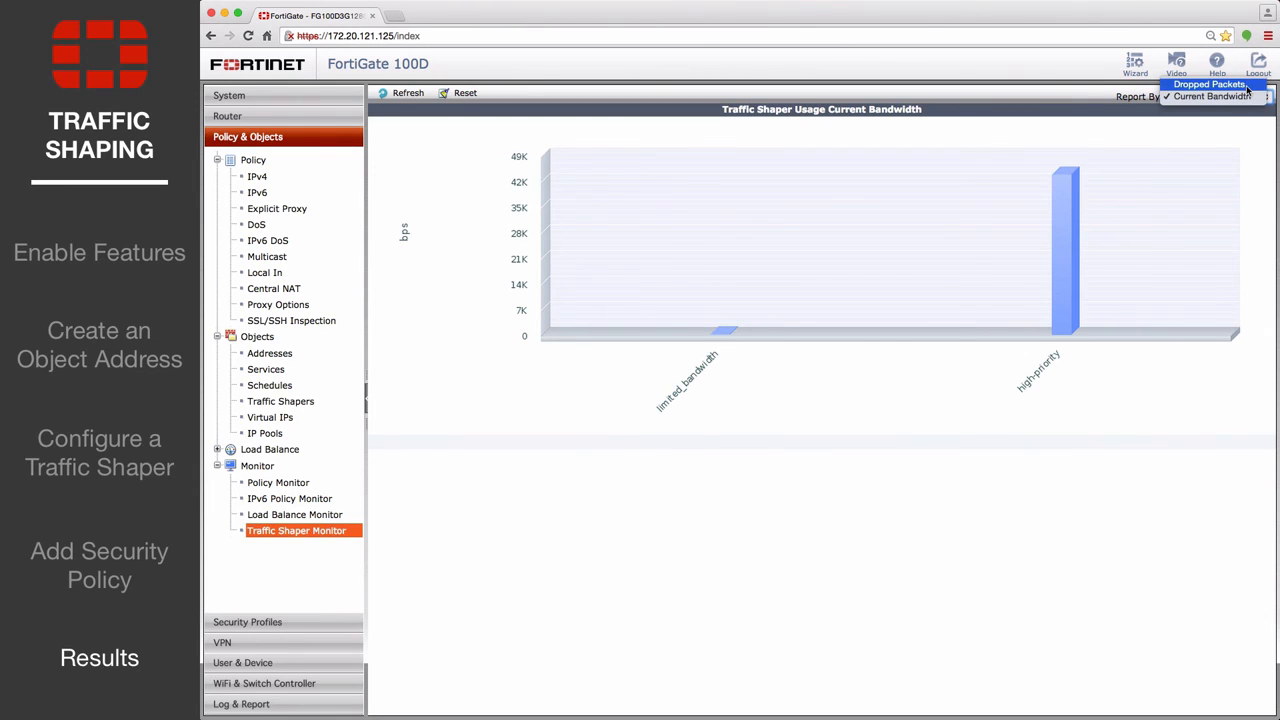
{"action": "left_click", "coordinate": [1205, 111]}
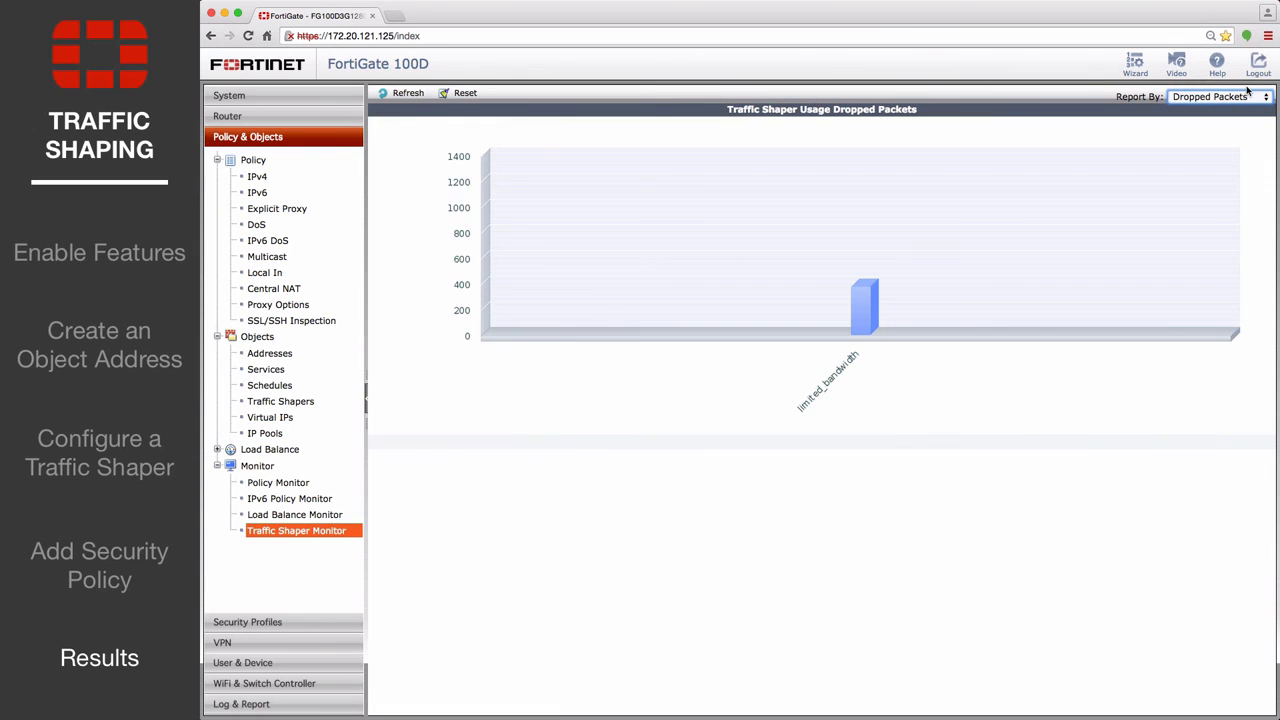